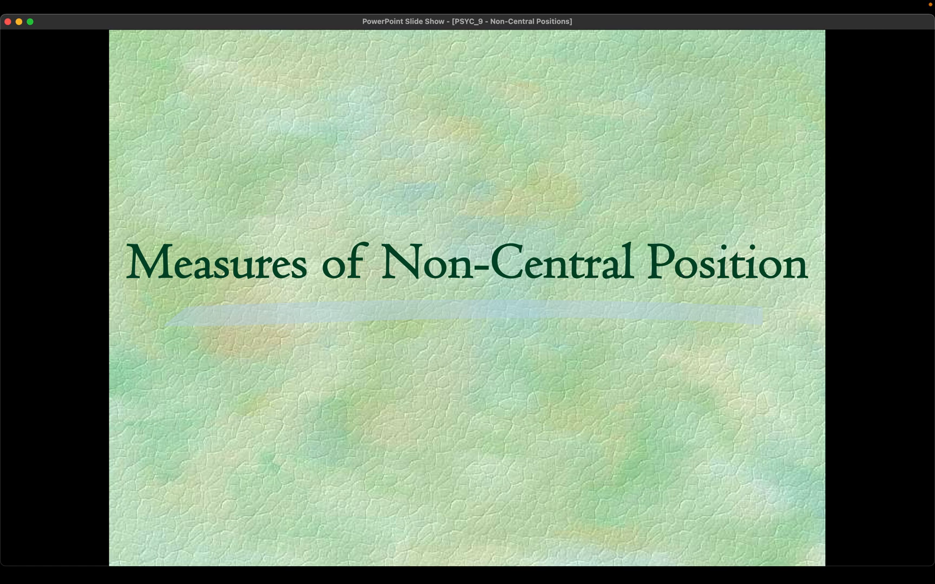
mouse_move(600, 297)
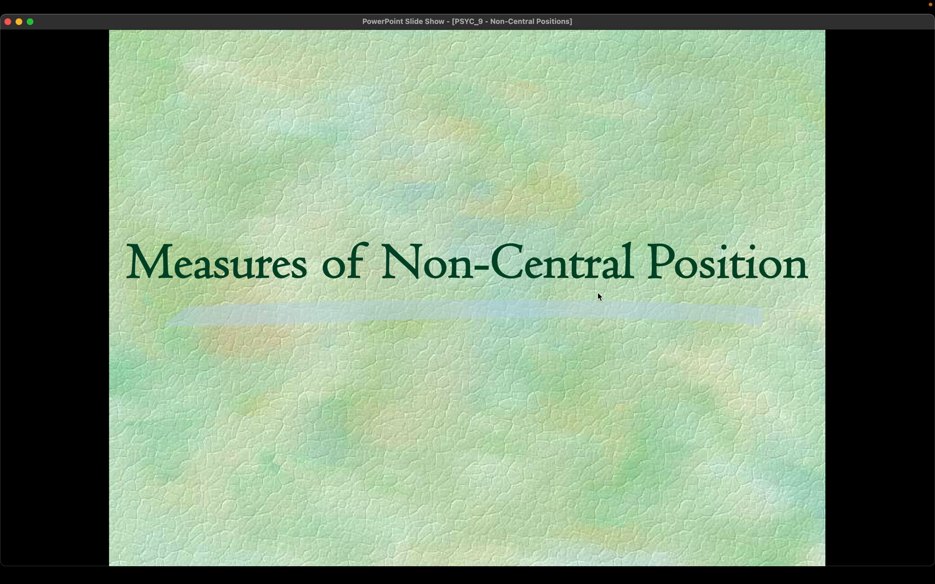
mouse_move(317, 325)
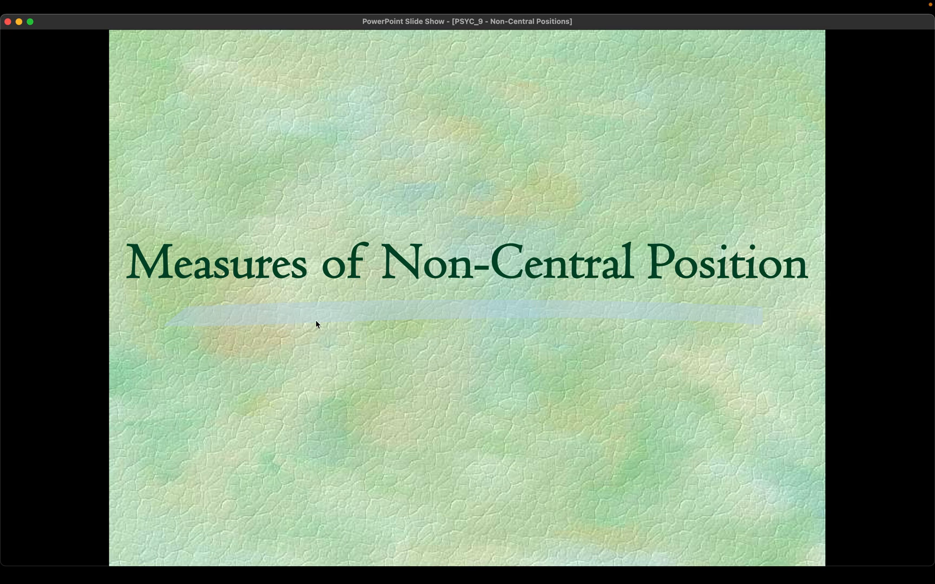
mouse_move(342, 327)
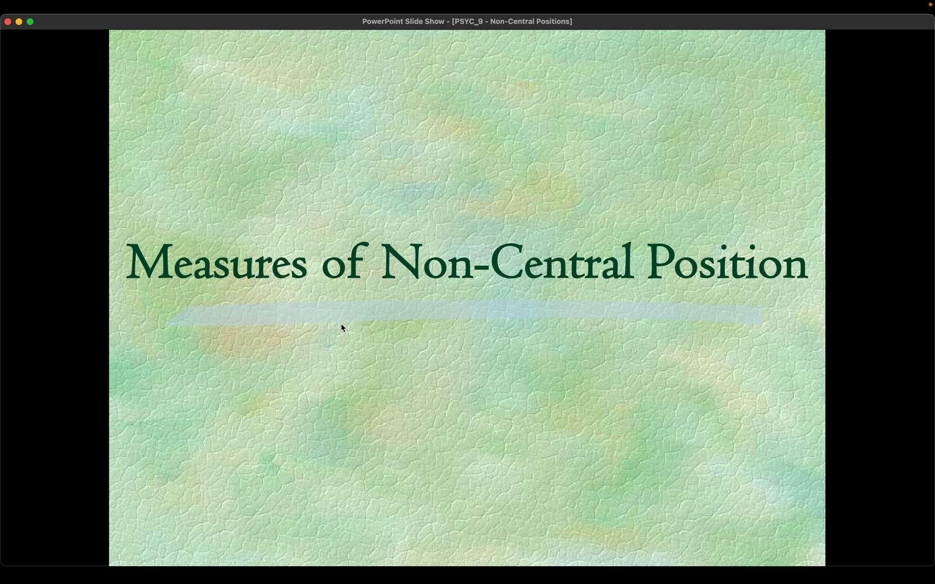
mouse_move(581, 324)
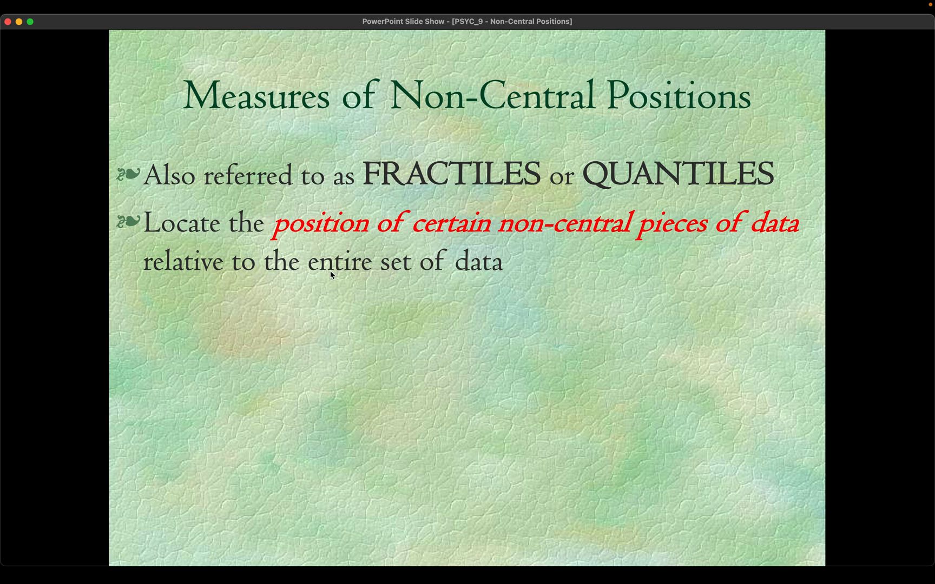
mouse_move(507, 243)
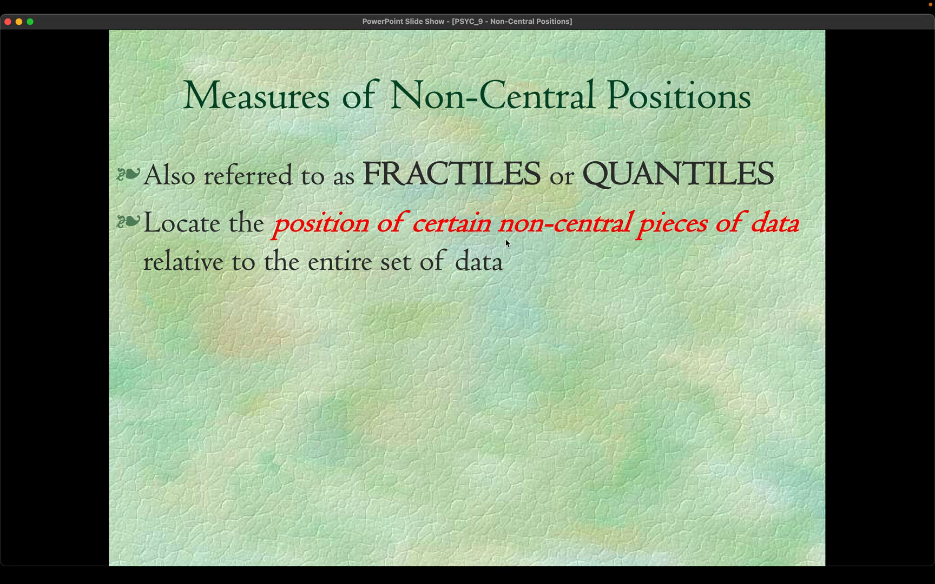
mouse_move(439, 261)
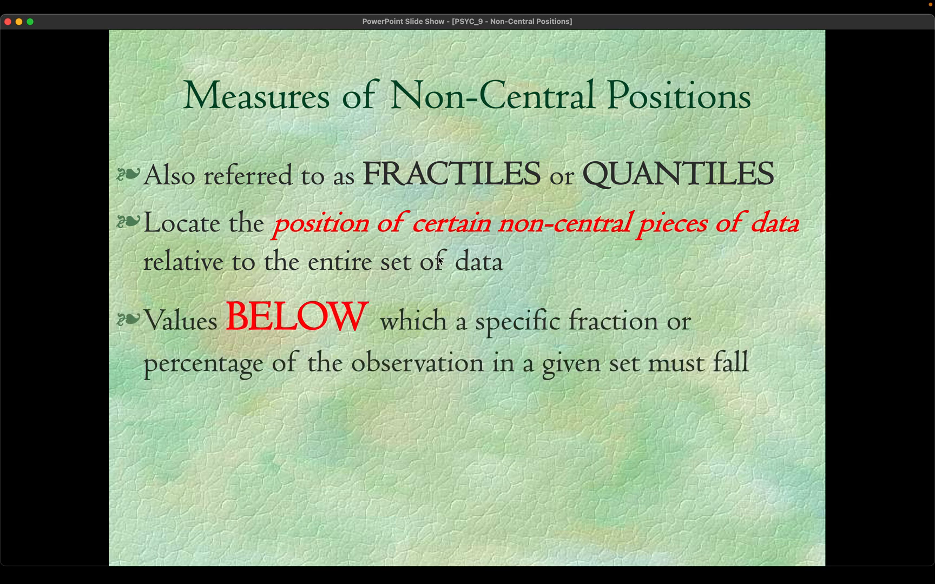
mouse_move(439, 260)
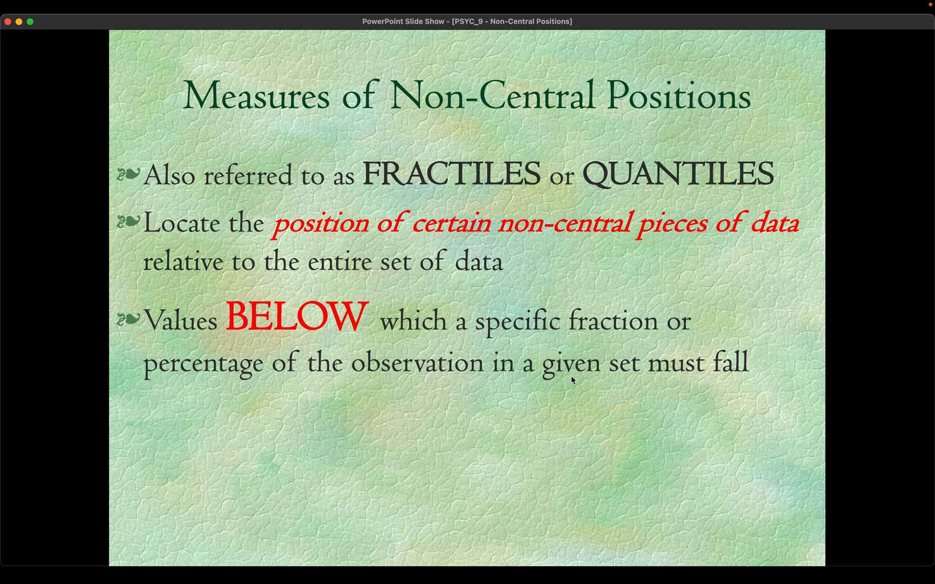
mouse_move(676, 389)
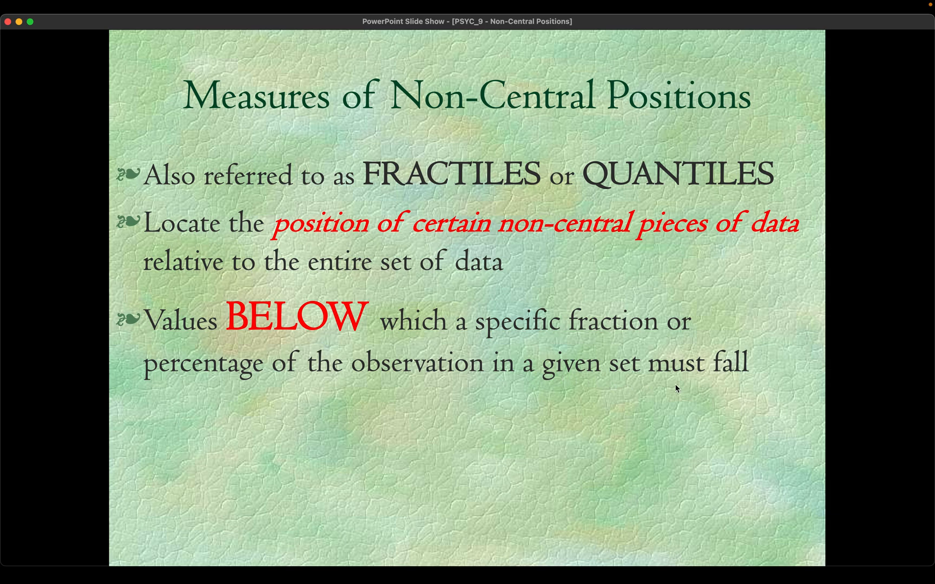
mouse_move(620, 345)
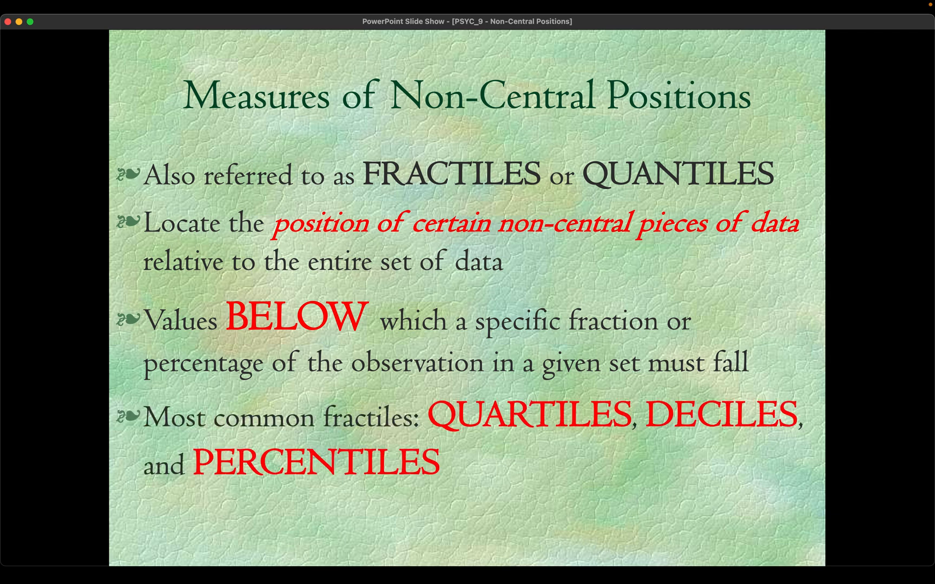
mouse_move(429, 493)
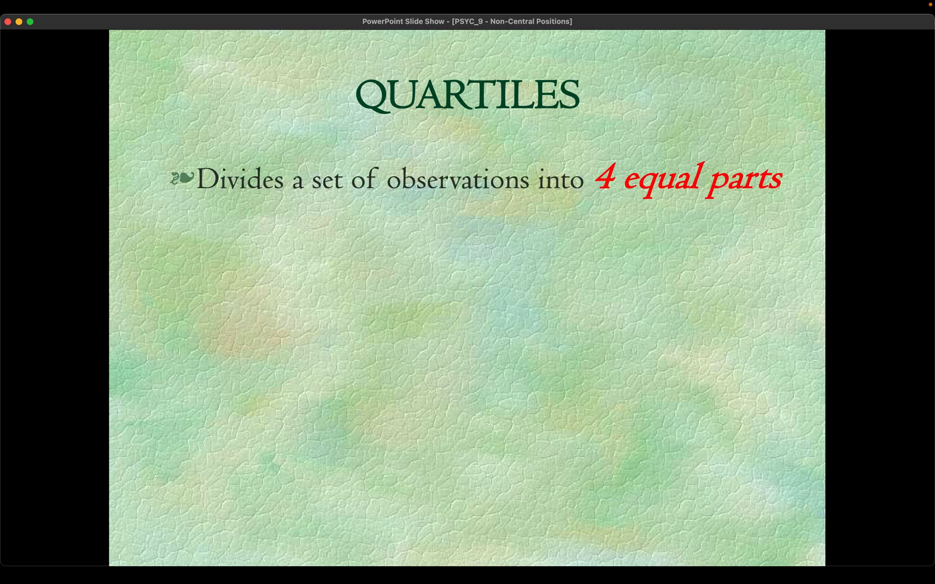
mouse_move(585, 201)
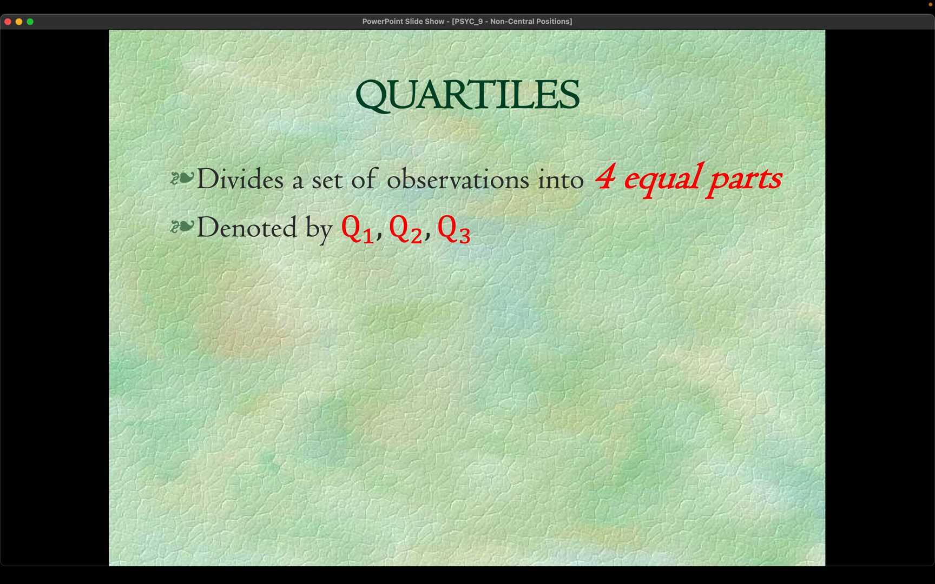
mouse_move(472, 254)
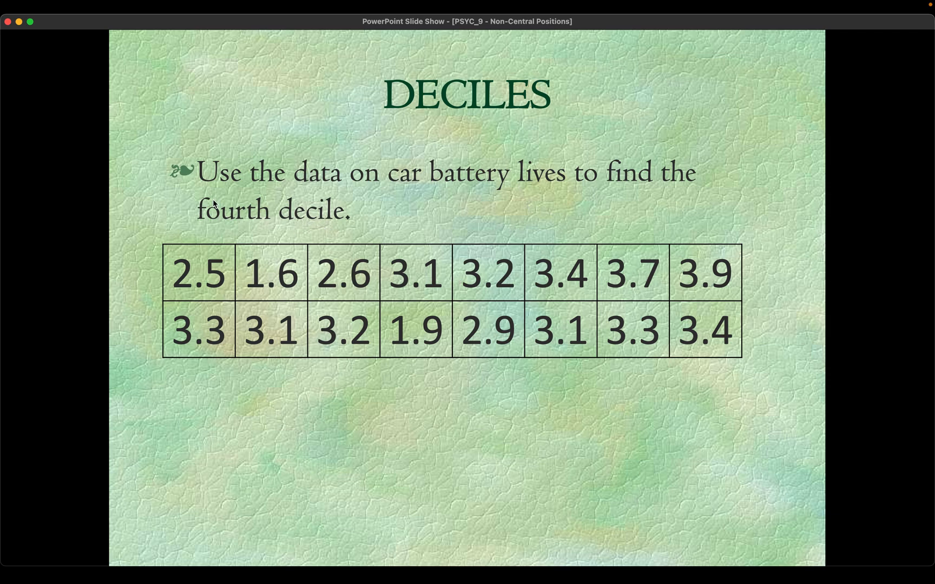
mouse_move(265, 215)
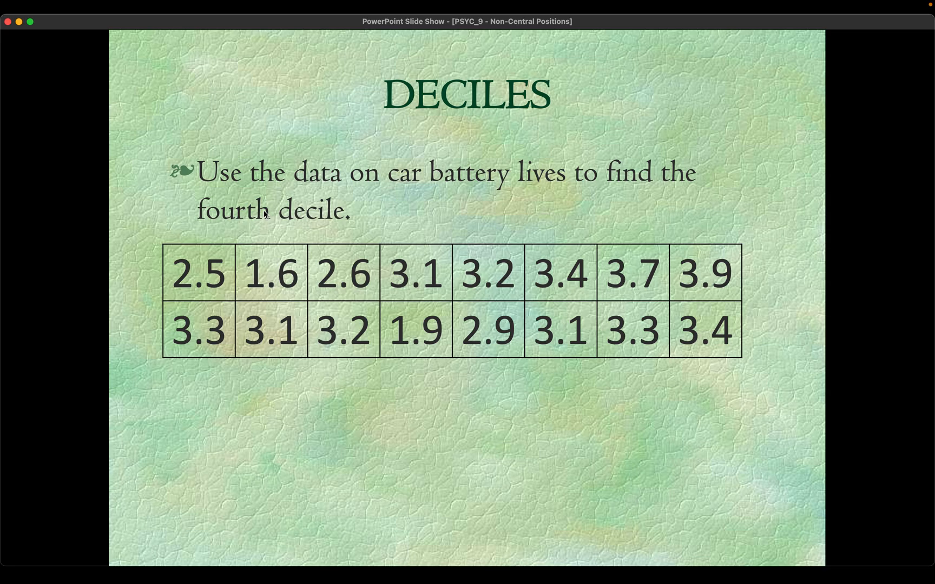
mouse_move(557, 375)
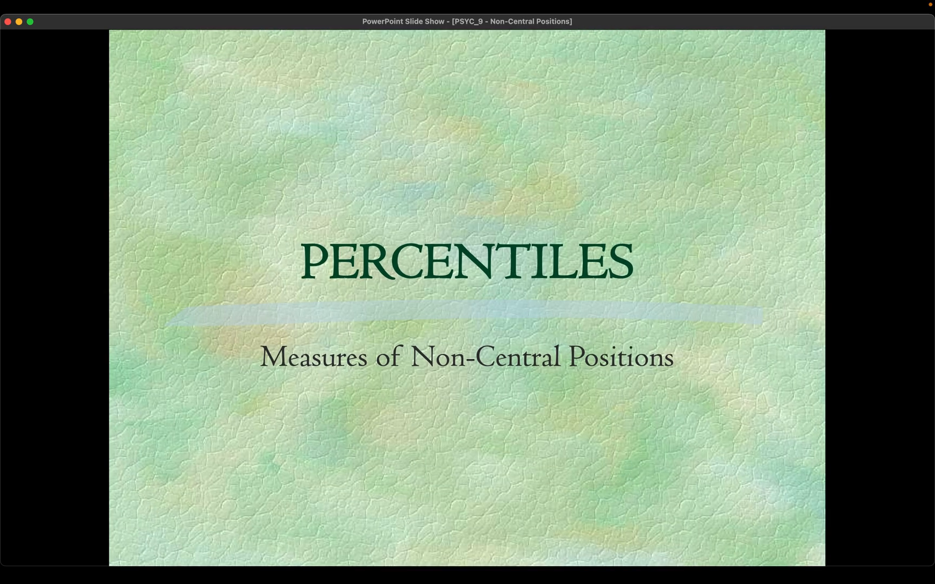
Step: Advance past the PERCENTILES title slide to the quartiles/deciles/percentiles comparison table
key("right")
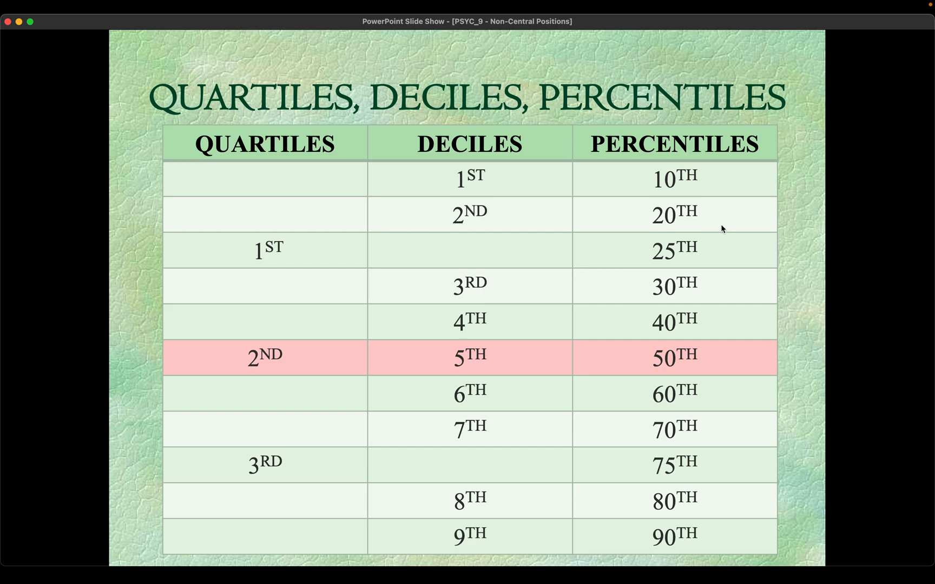
mouse_move(504, 166)
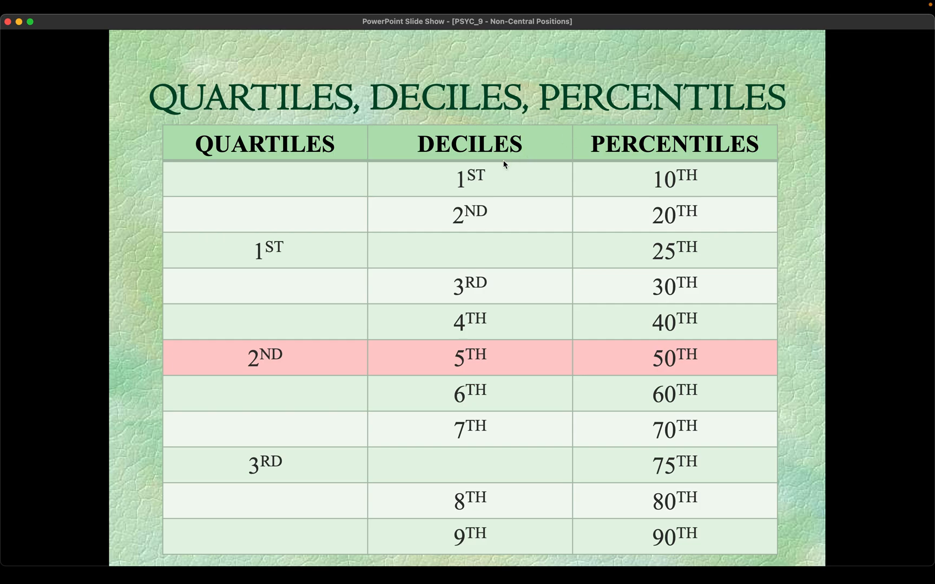
mouse_move(685, 188)
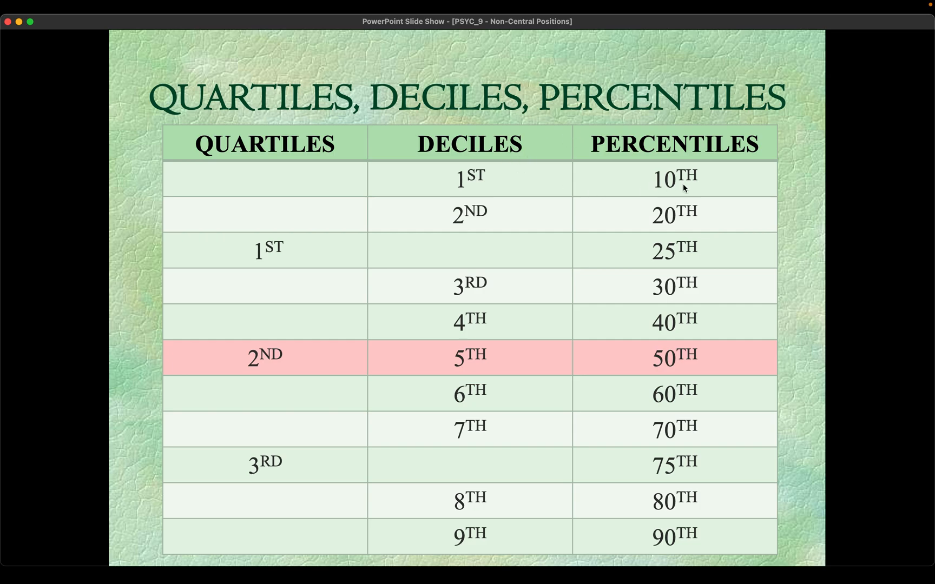
mouse_move(689, 524)
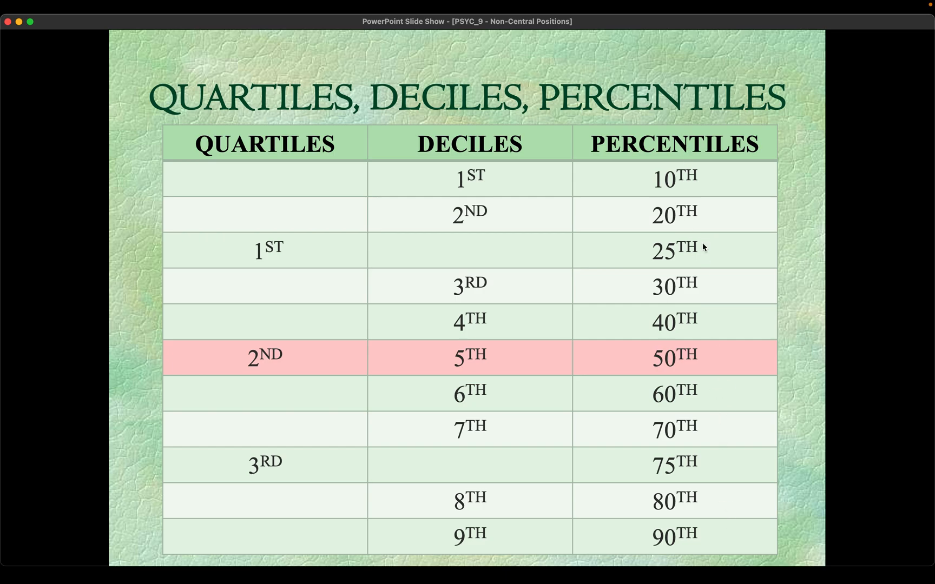
mouse_move(610, 175)
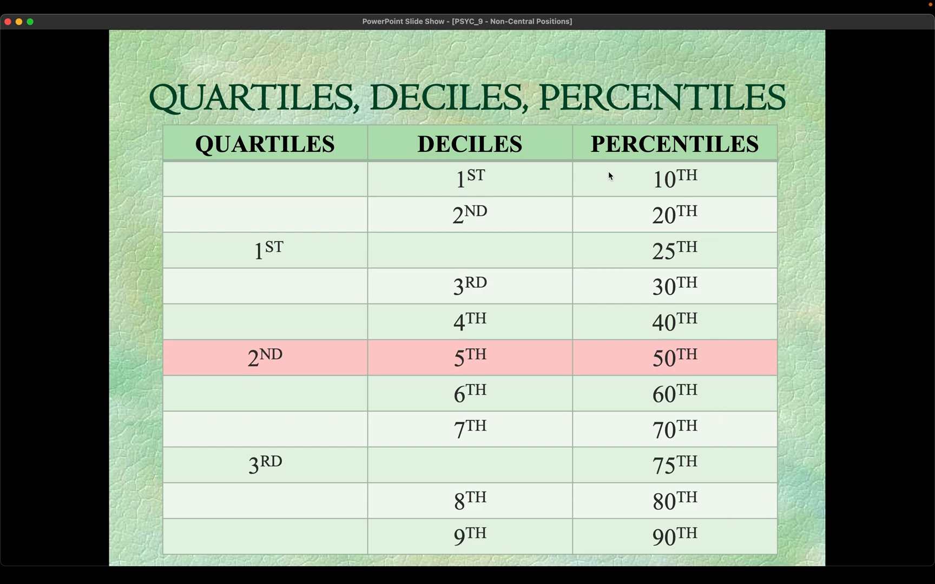
mouse_move(516, 165)
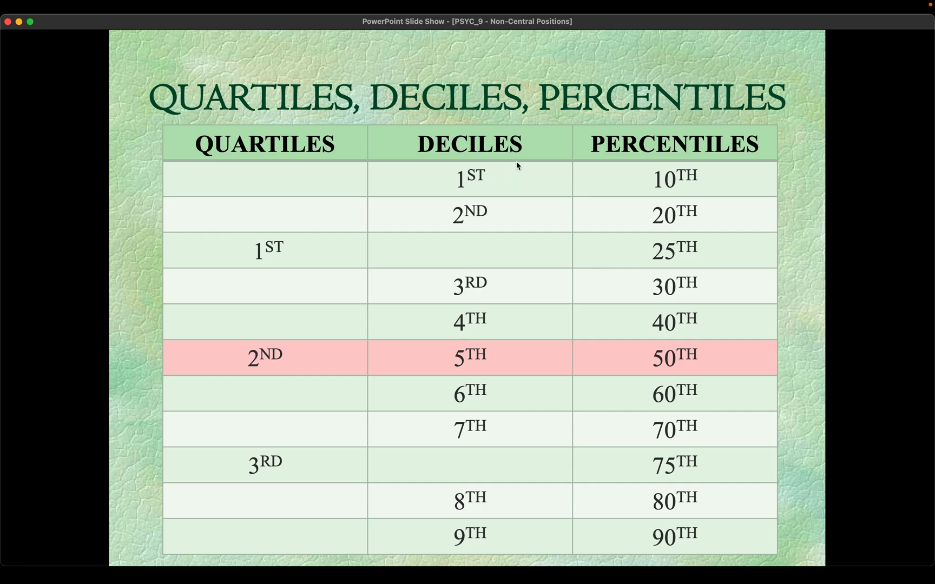
mouse_move(509, 169)
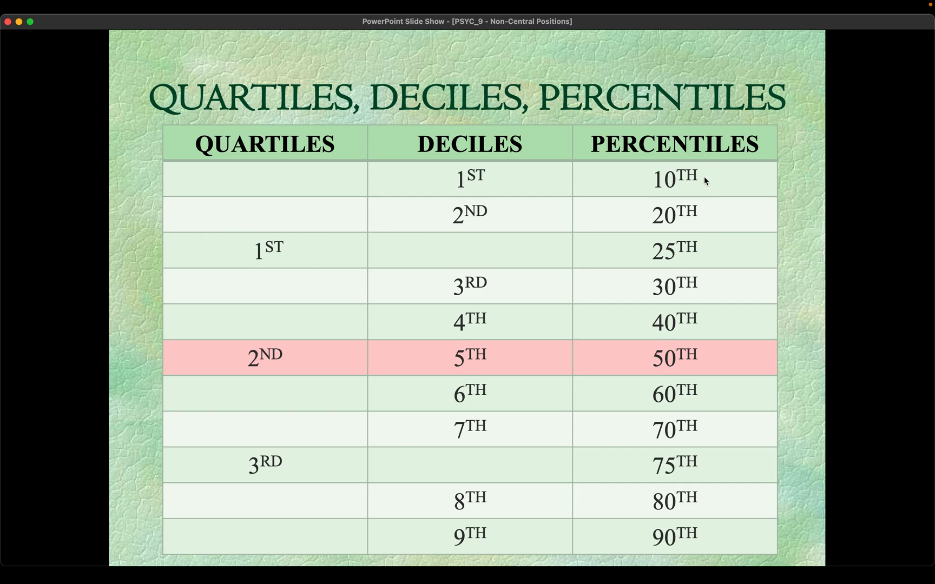
mouse_move(484, 212)
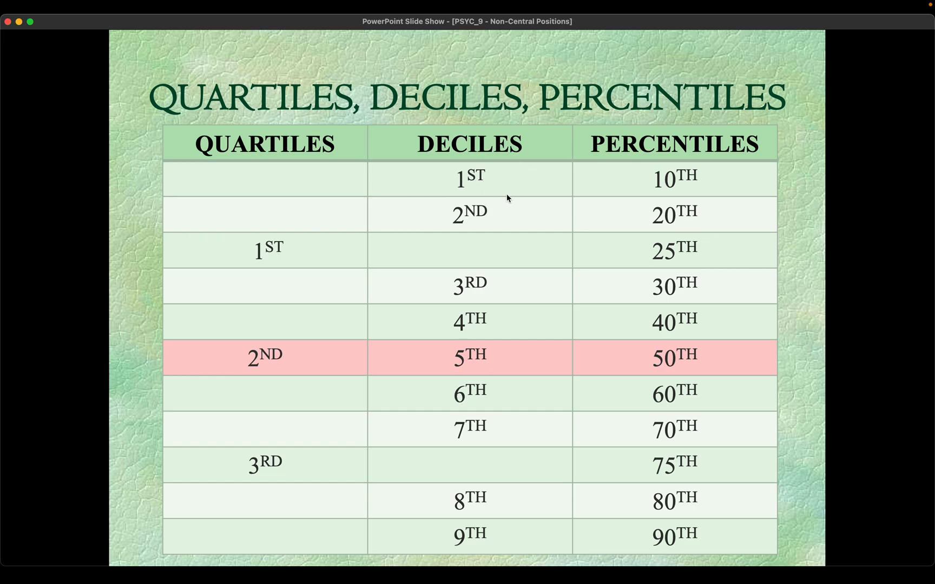
mouse_move(299, 182)
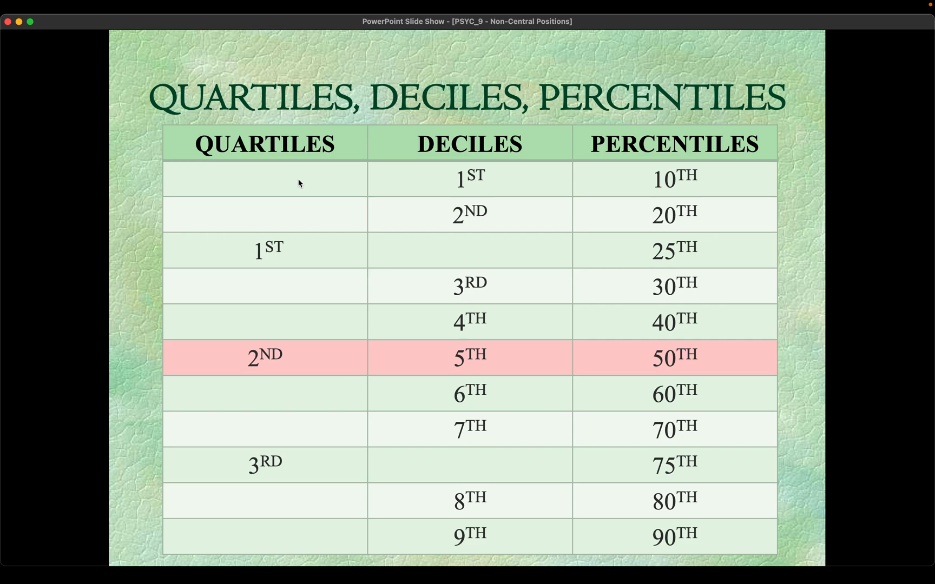
mouse_move(297, 268)
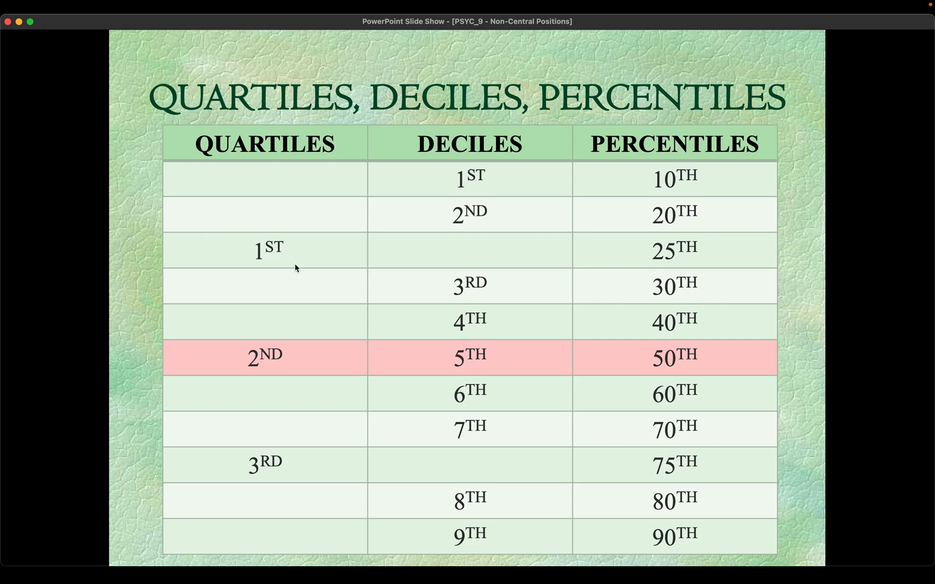
mouse_move(293, 218)
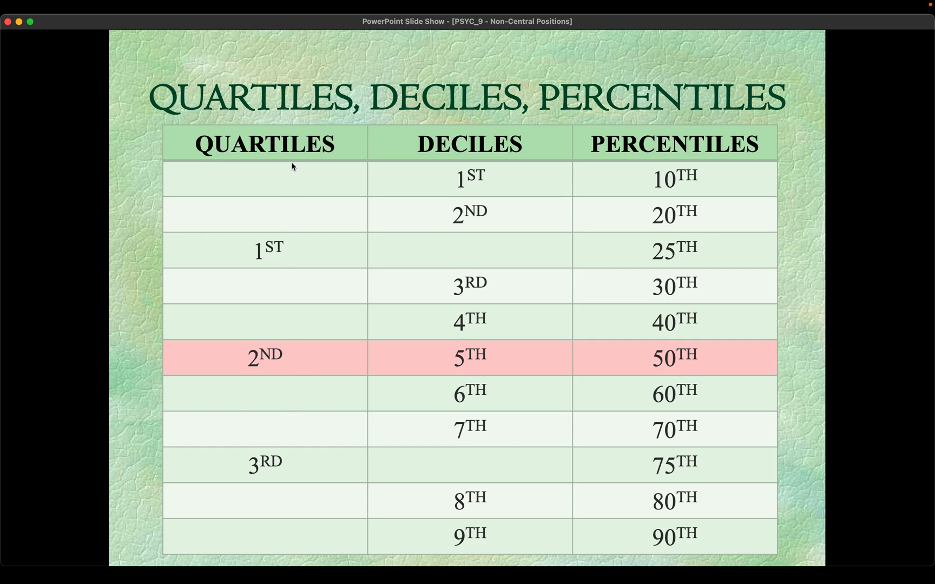
mouse_move(297, 179)
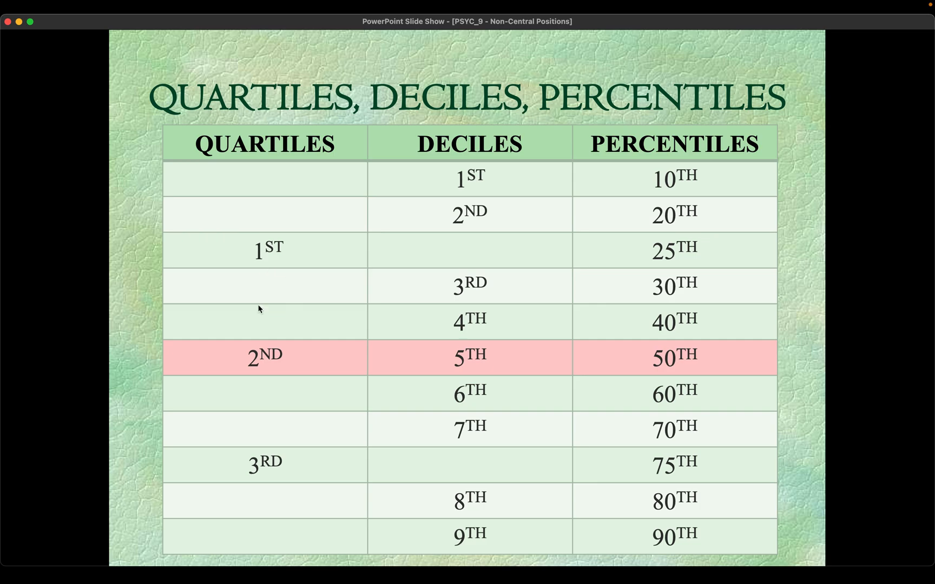
mouse_move(287, 514)
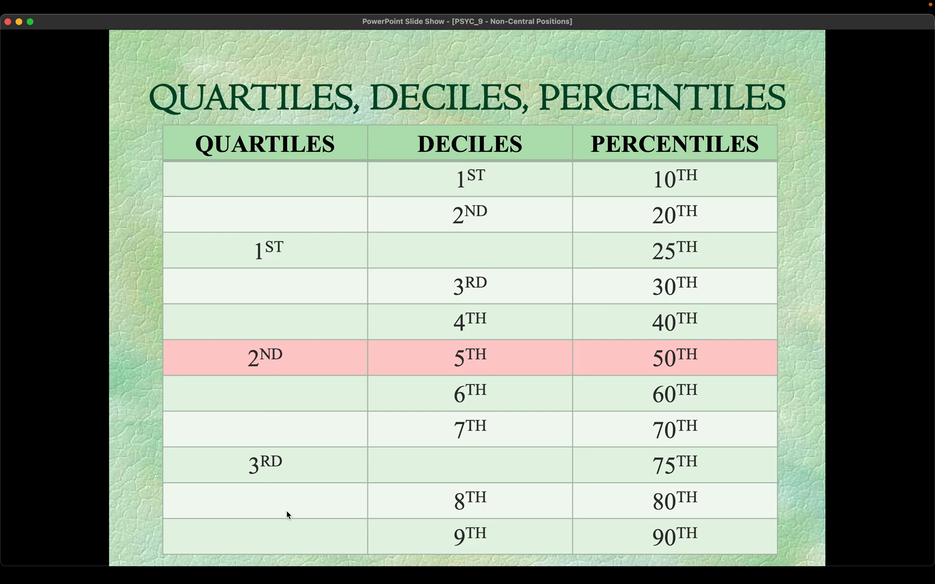
mouse_move(290, 250)
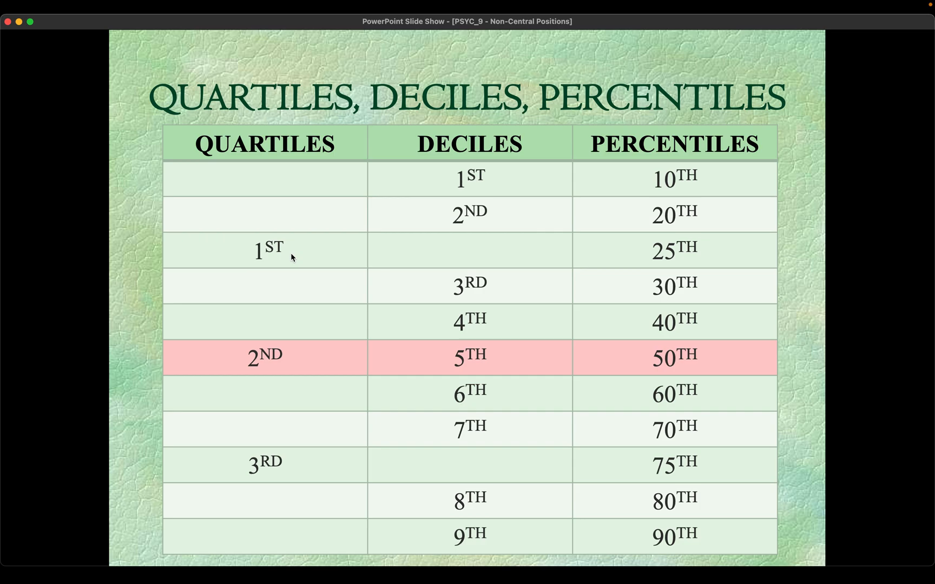
mouse_move(317, 253)
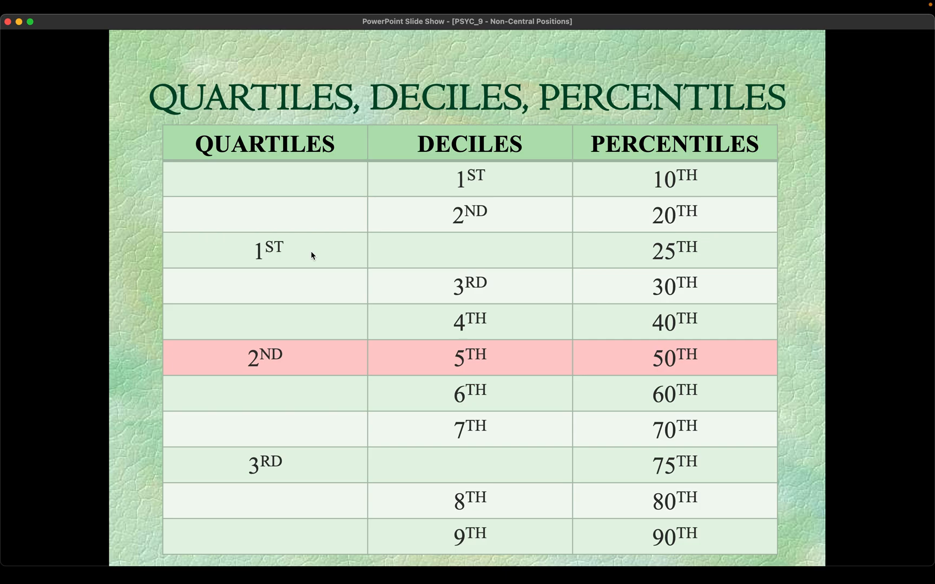
mouse_move(379, 264)
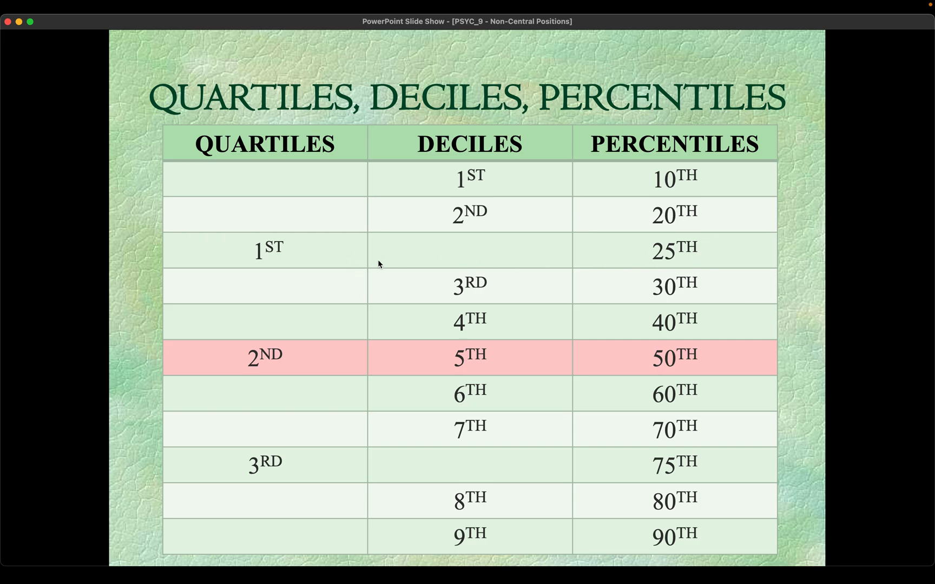
mouse_move(595, 260)
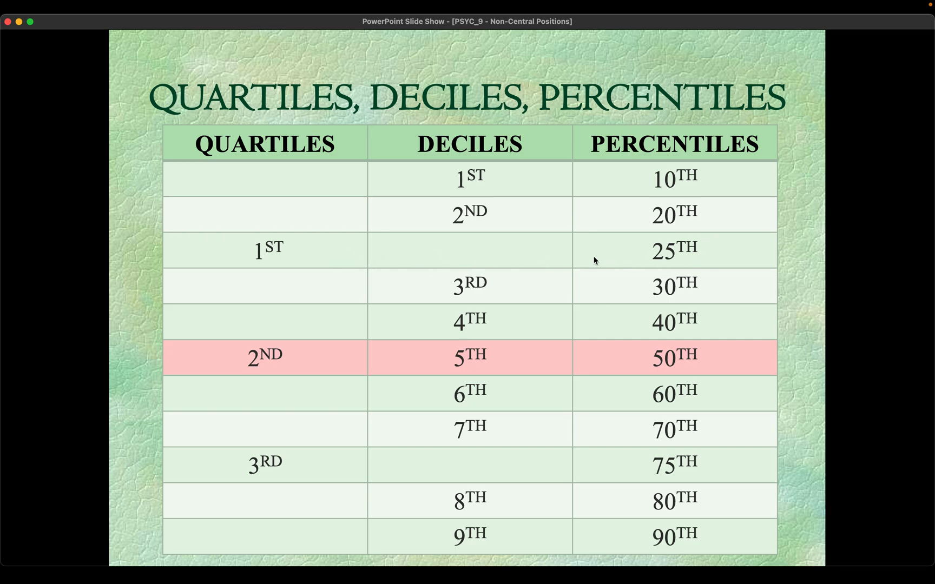
mouse_move(633, 358)
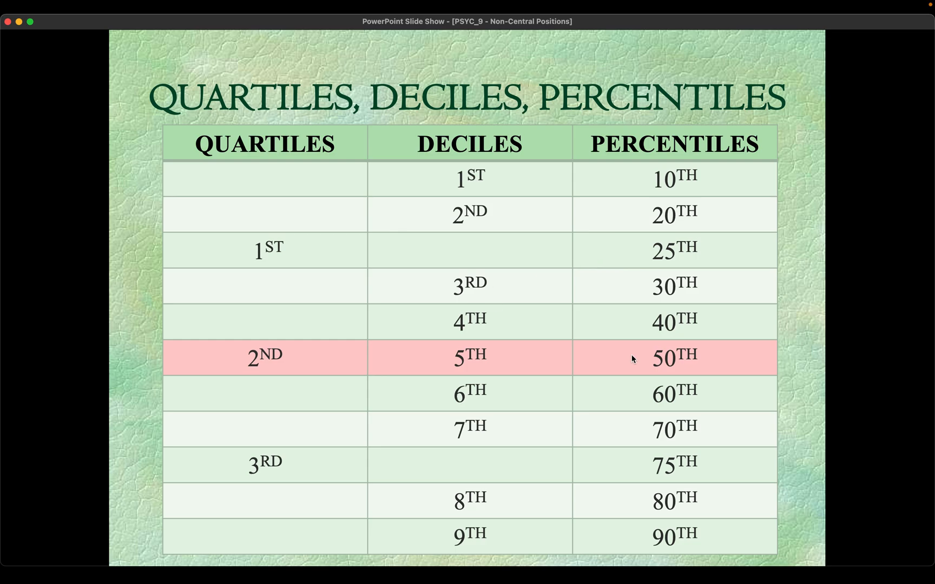
mouse_move(659, 437)
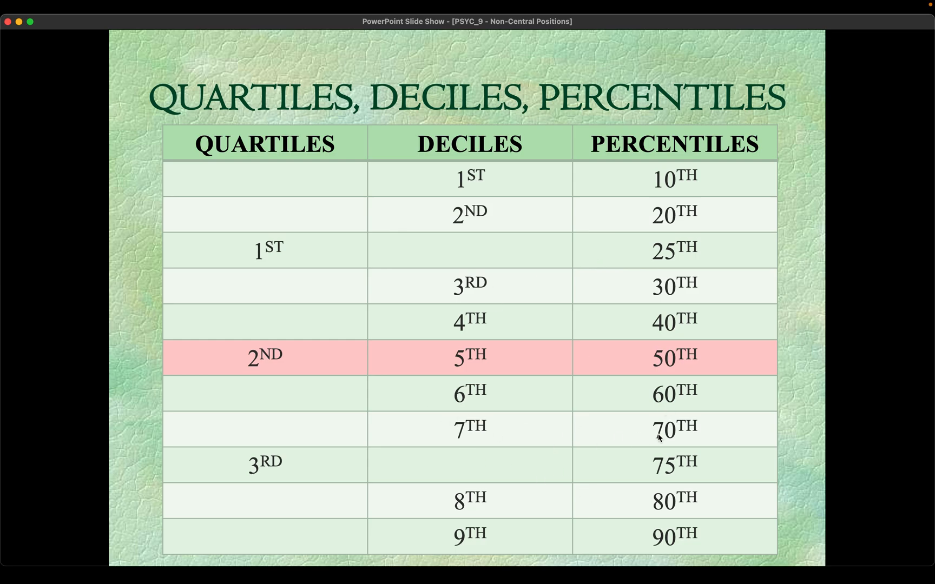
mouse_move(672, 503)
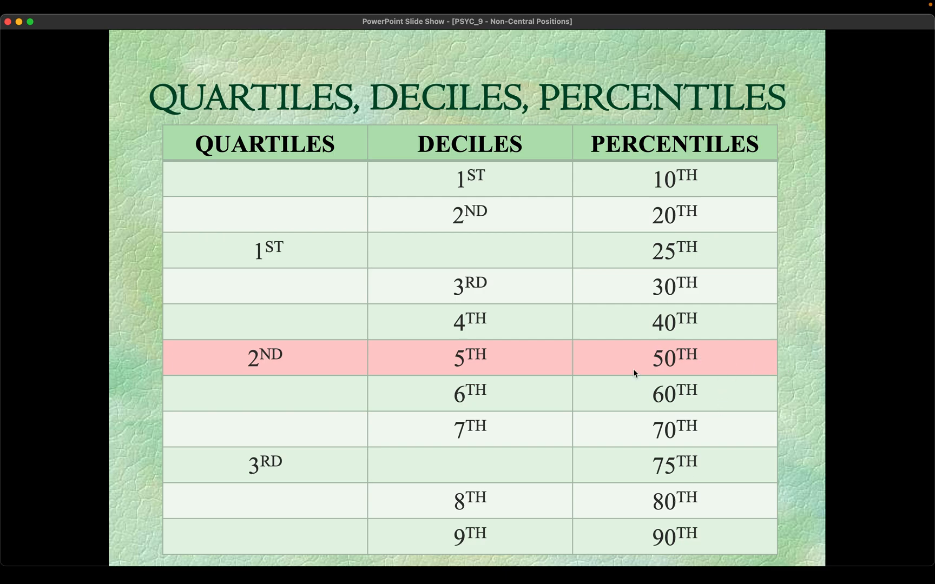
mouse_move(673, 485)
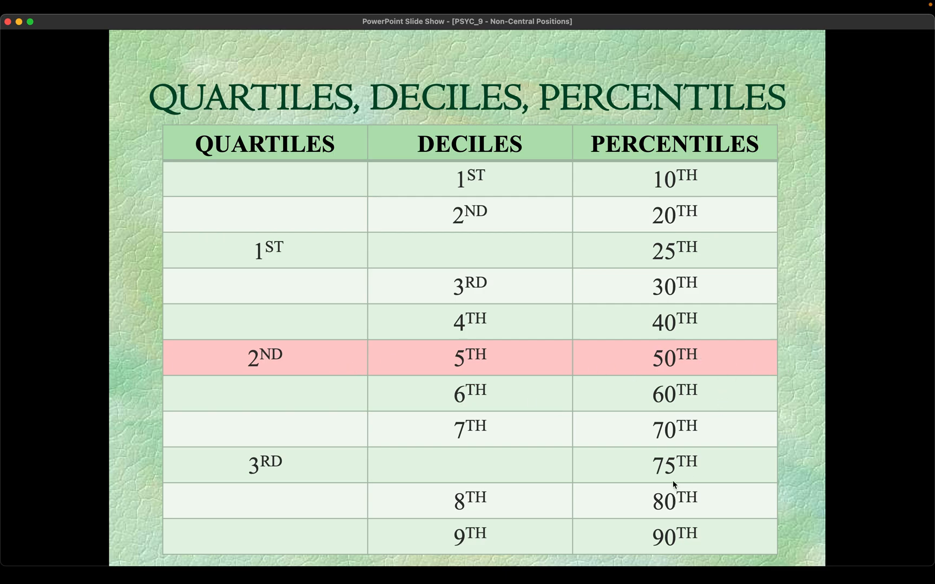
mouse_move(511, 352)
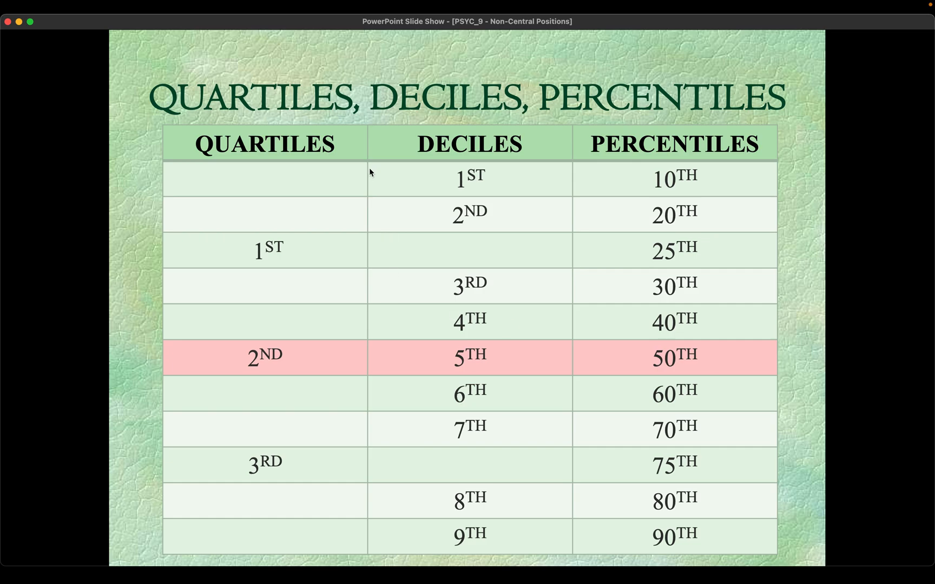
mouse_move(660, 203)
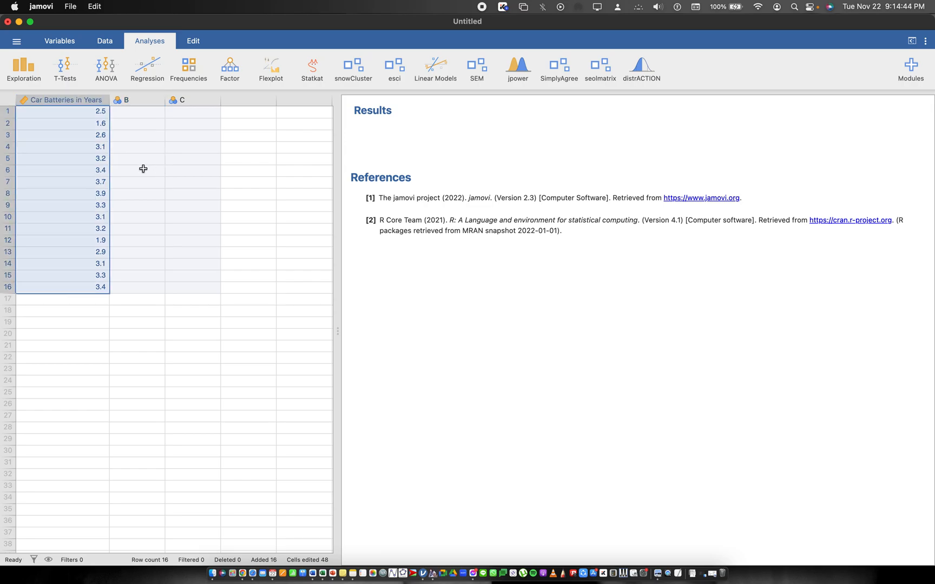
Step: Open Exploration > Descriptives and add Car Batteries in Years to Variables
left_click(138, 135)
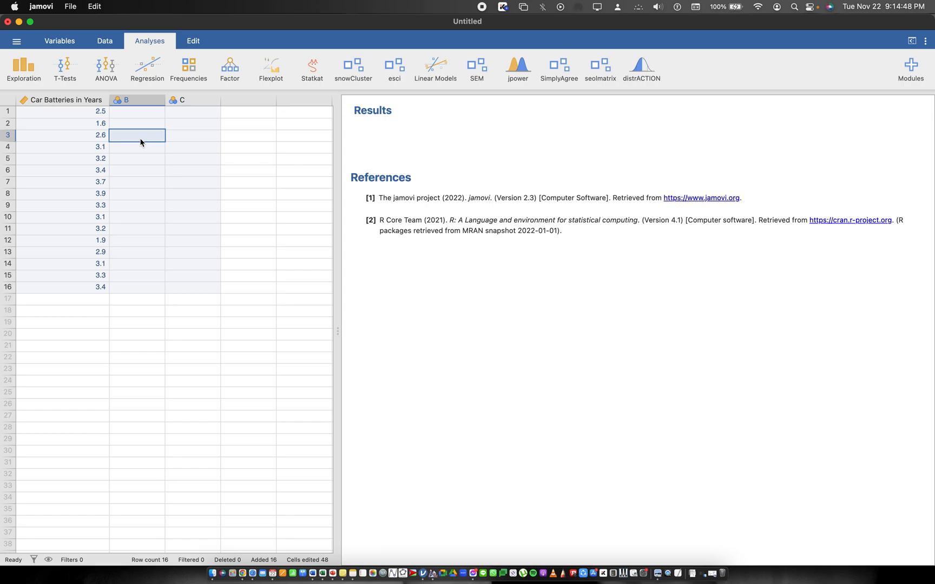
mouse_move(138, 88)
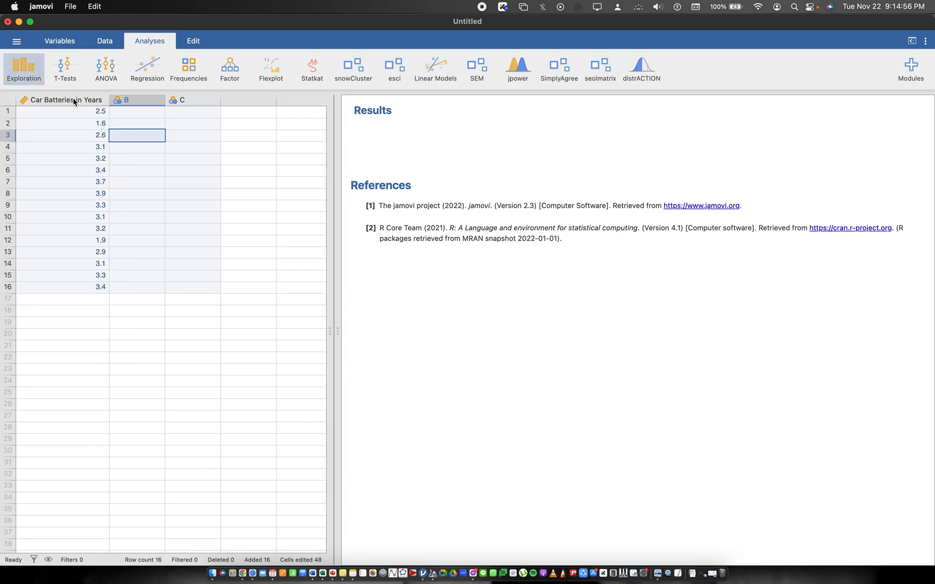
left_click(23, 69)
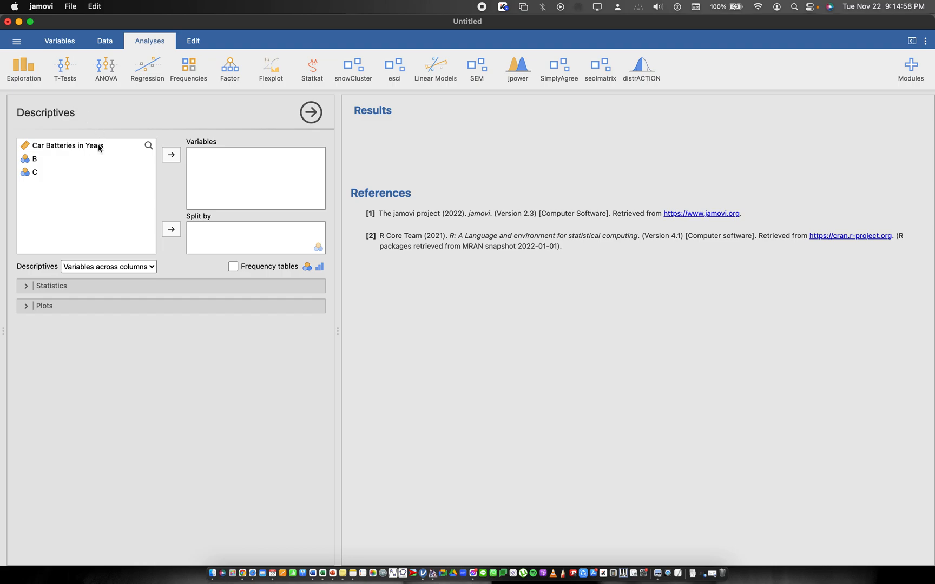
left_click(86, 145)
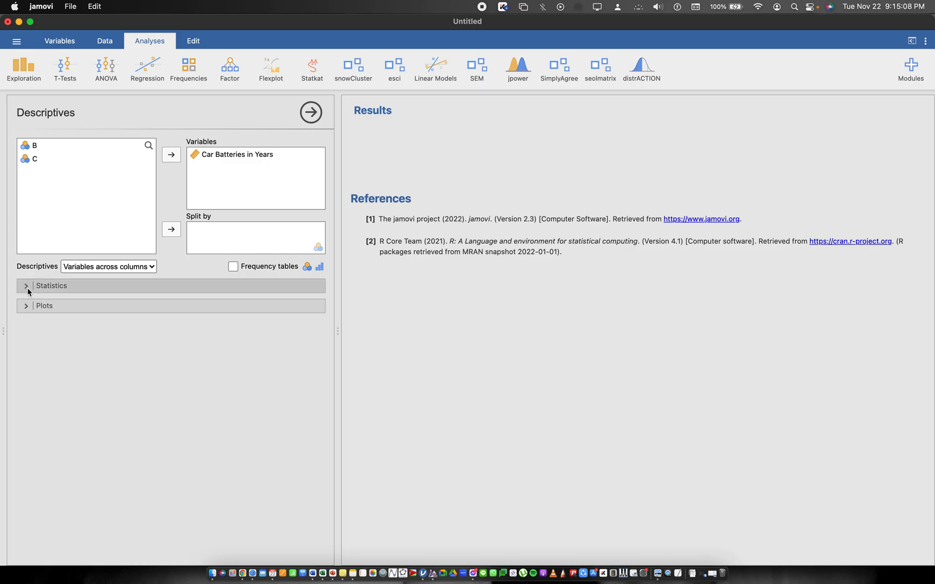
Step: Clear the default statistics and enable cut points for 4 equal groups
left_click(51, 286)
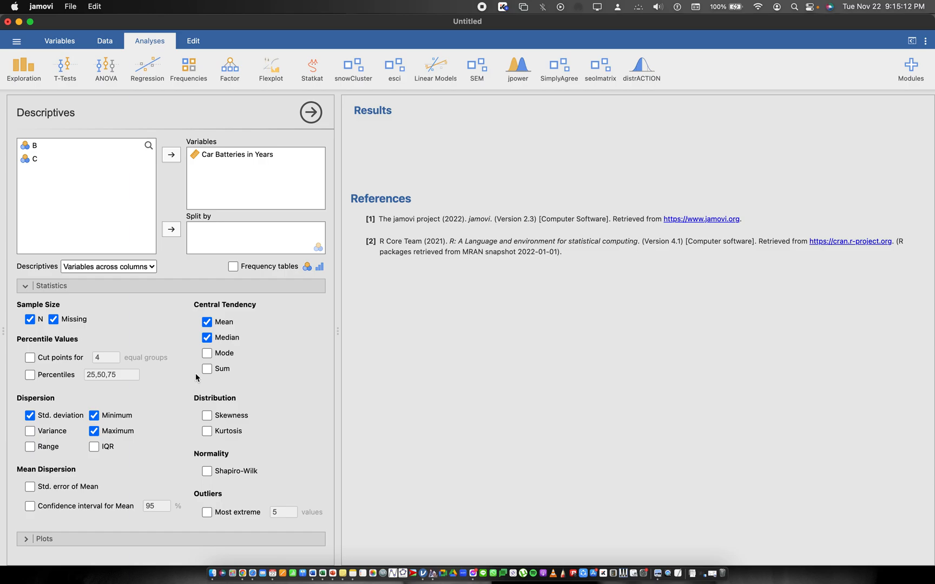
left_click(207, 322)
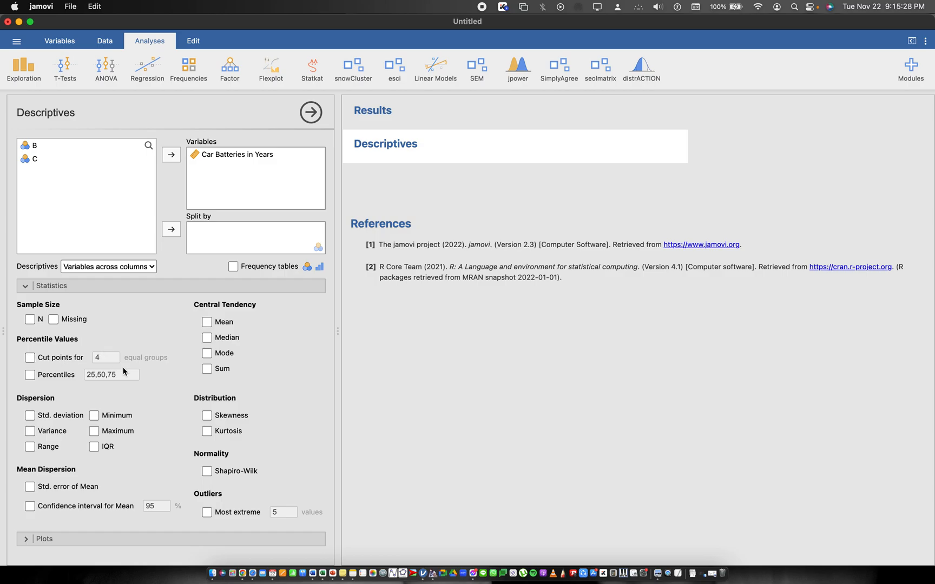
left_click(30, 357)
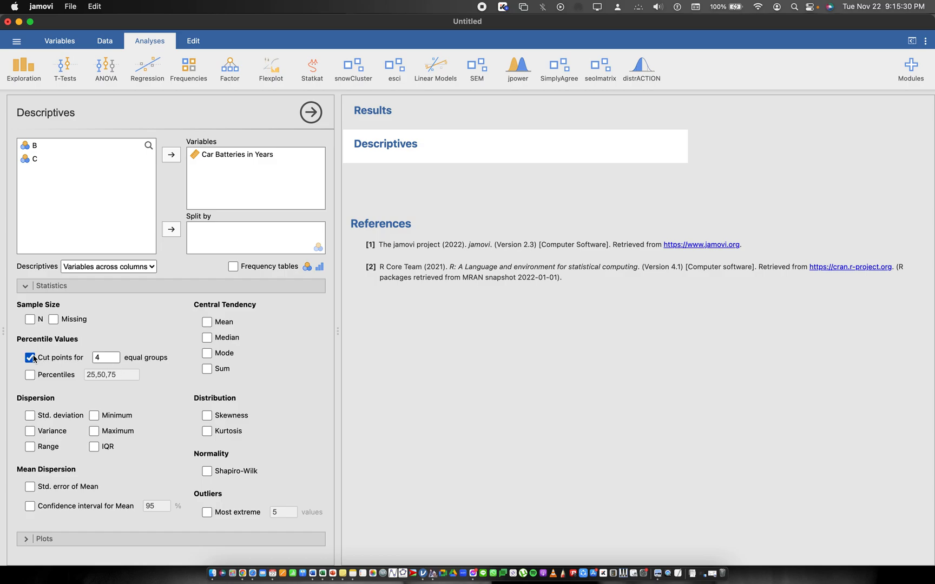
mouse_move(124, 363)
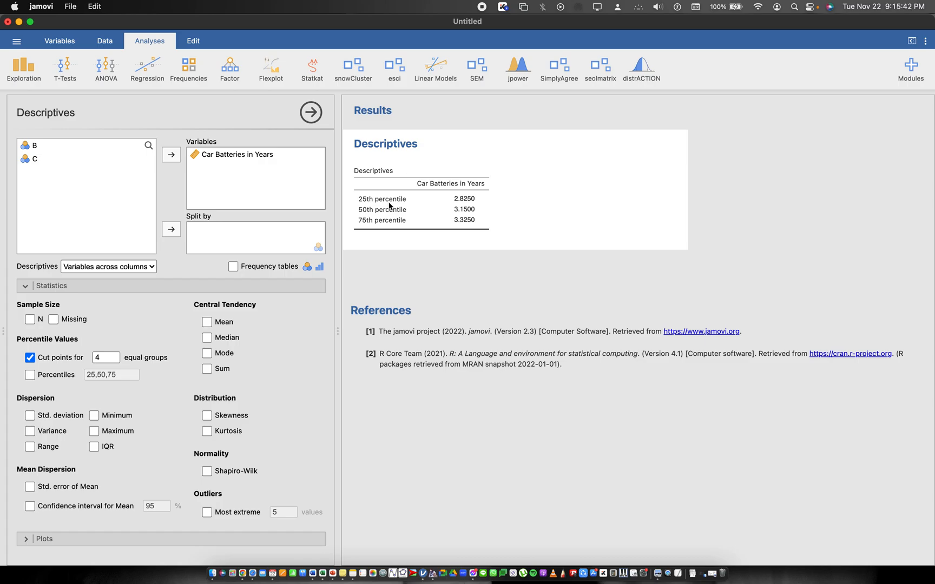
mouse_move(369, 205)
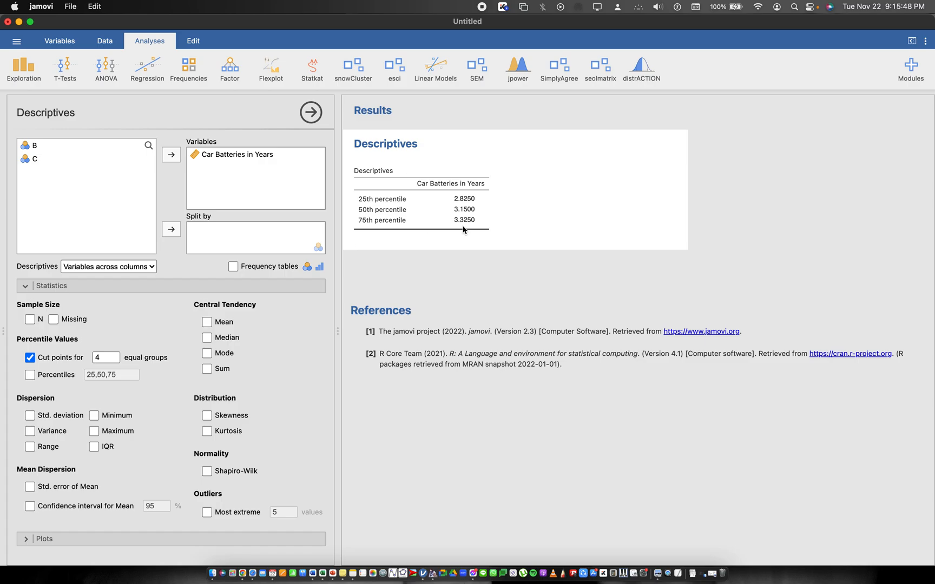
mouse_move(461, 221)
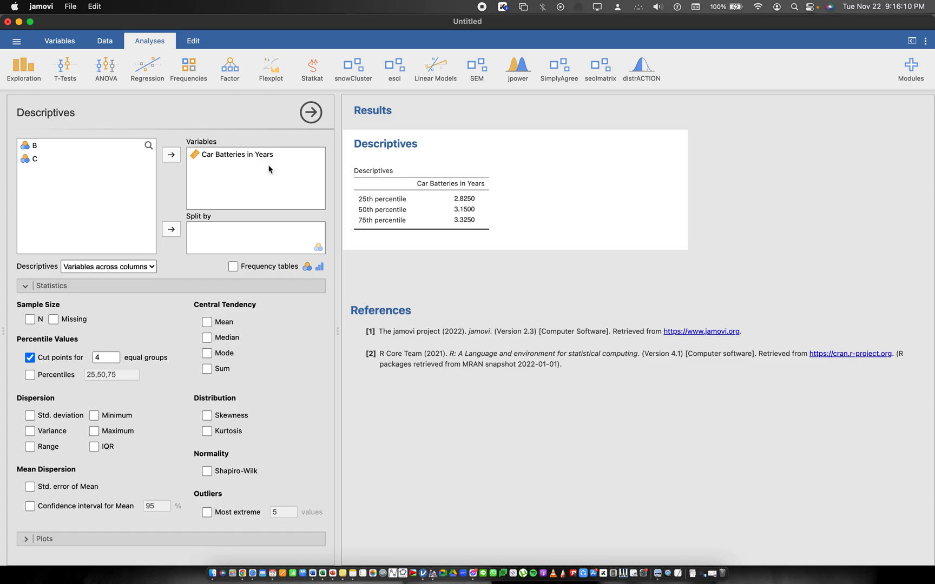
mouse_move(469, 218)
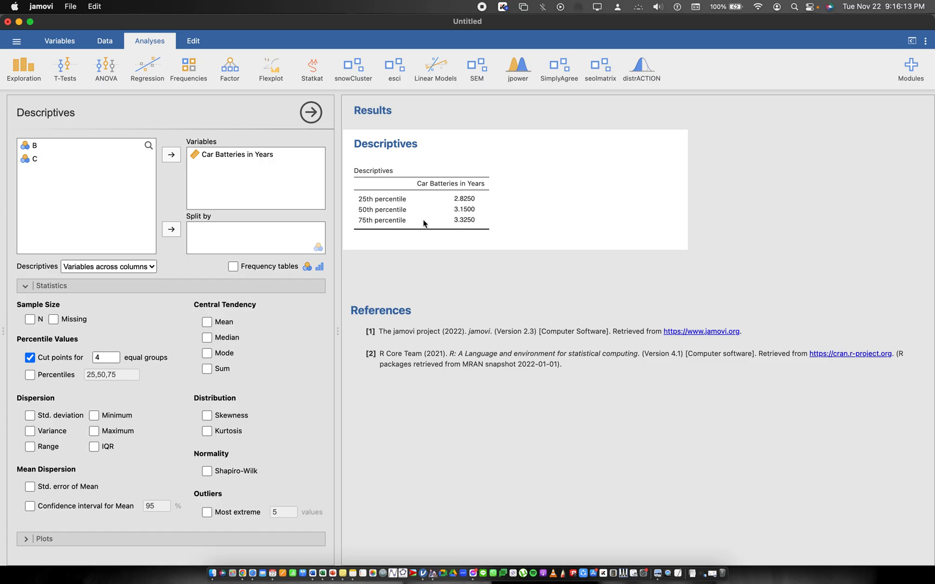
mouse_move(472, 232)
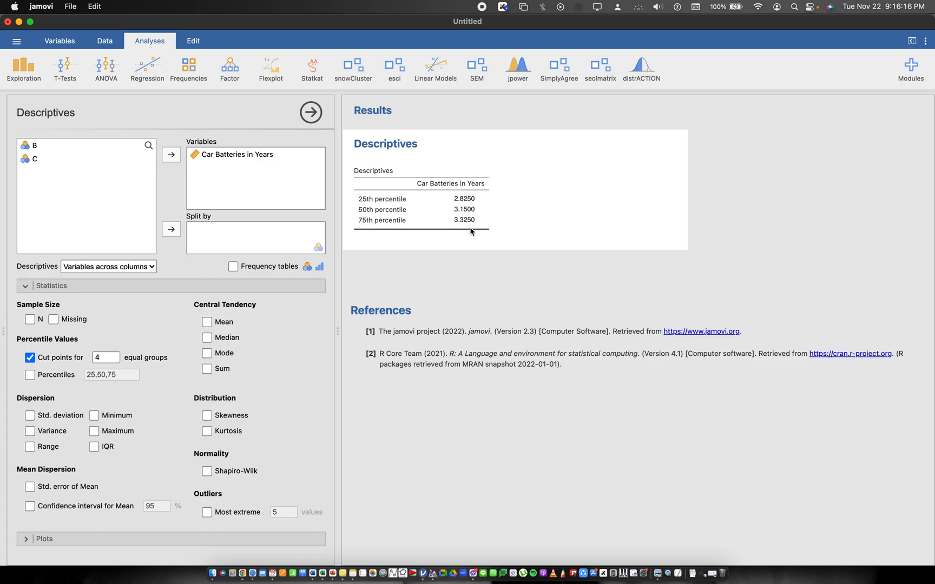
mouse_move(462, 231)
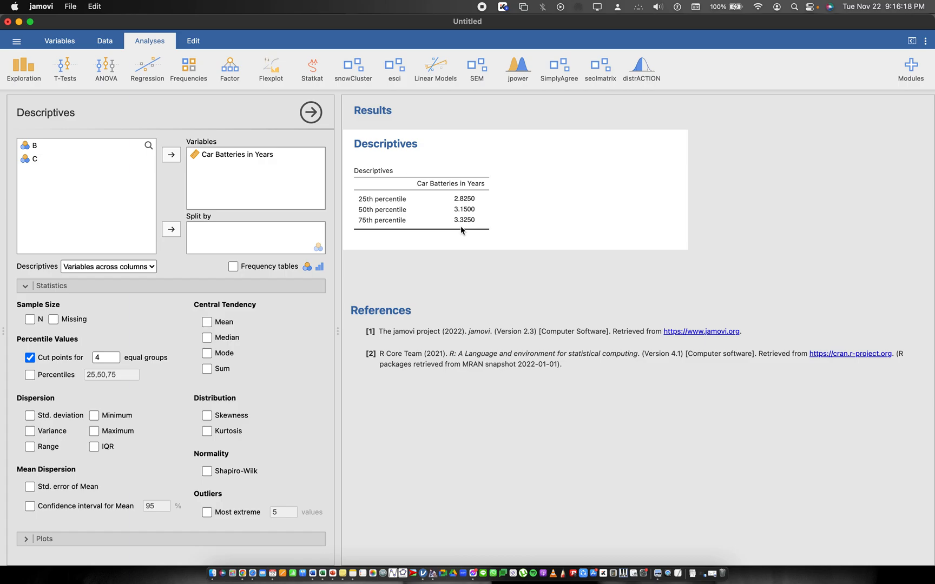
mouse_move(358, 218)
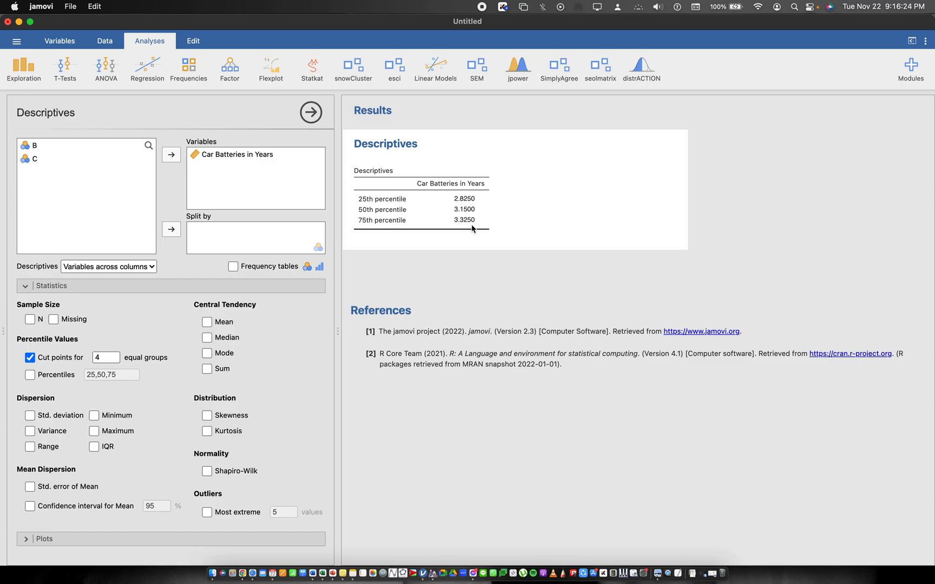
mouse_move(247, 360)
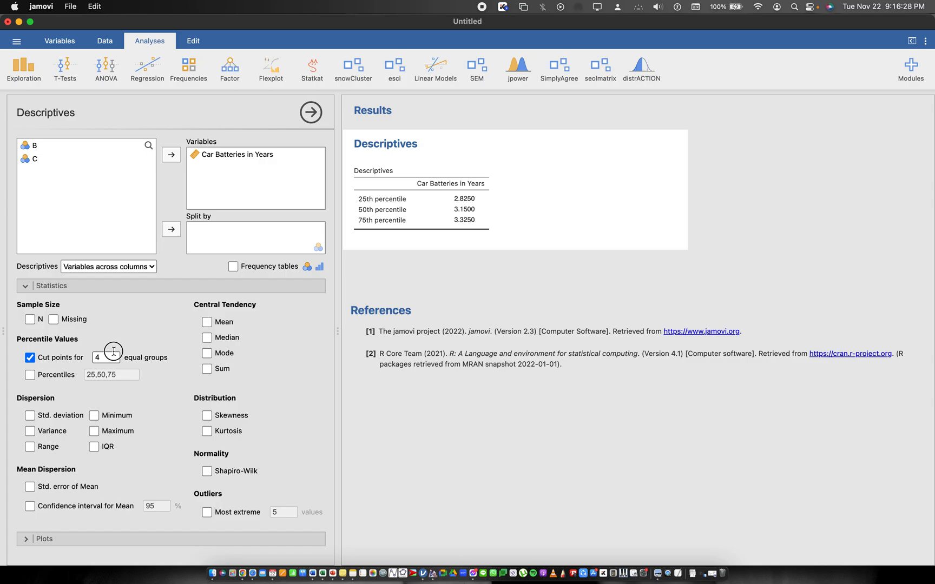
Step: Set cut points to 10 groups for deciles, then try 100 and hit the range error
type("10")
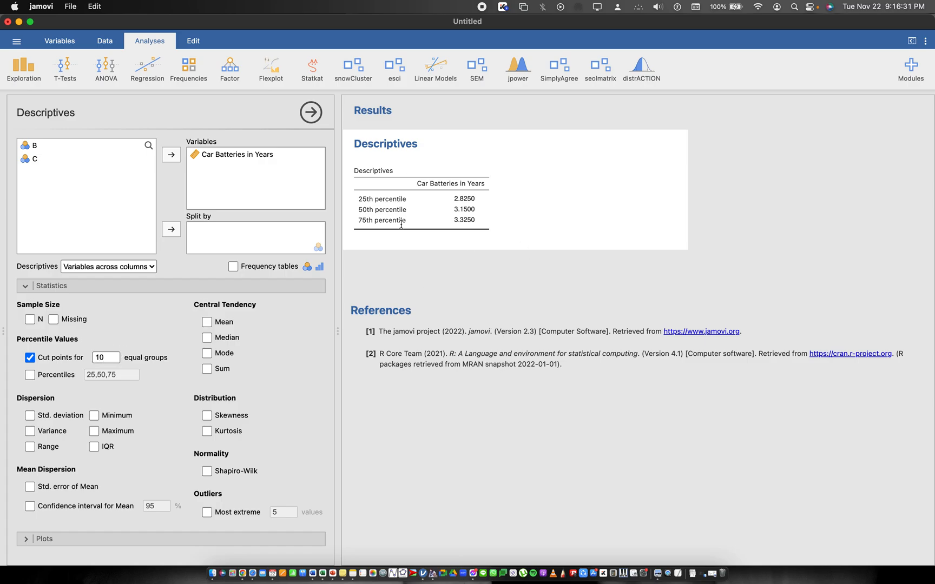
mouse_move(250, 323)
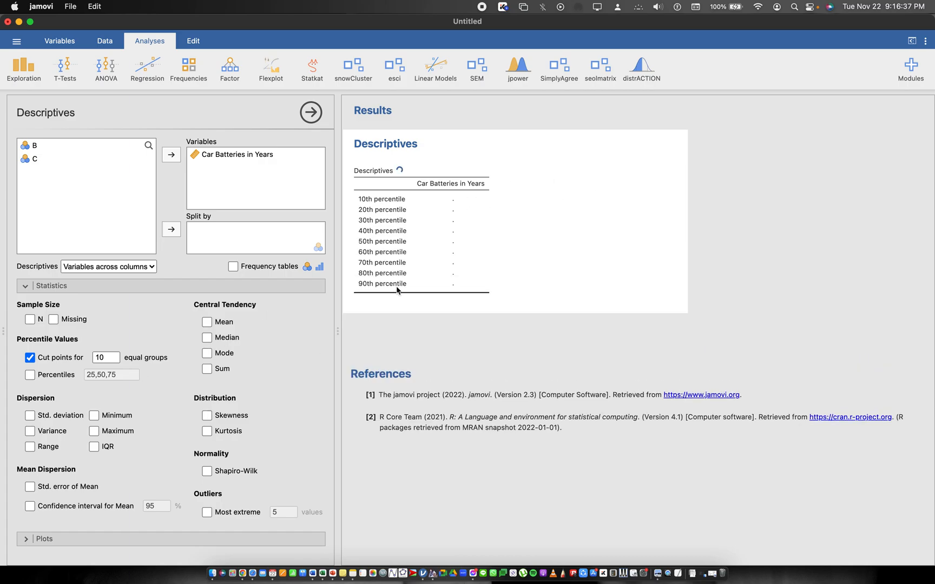
mouse_move(548, 234)
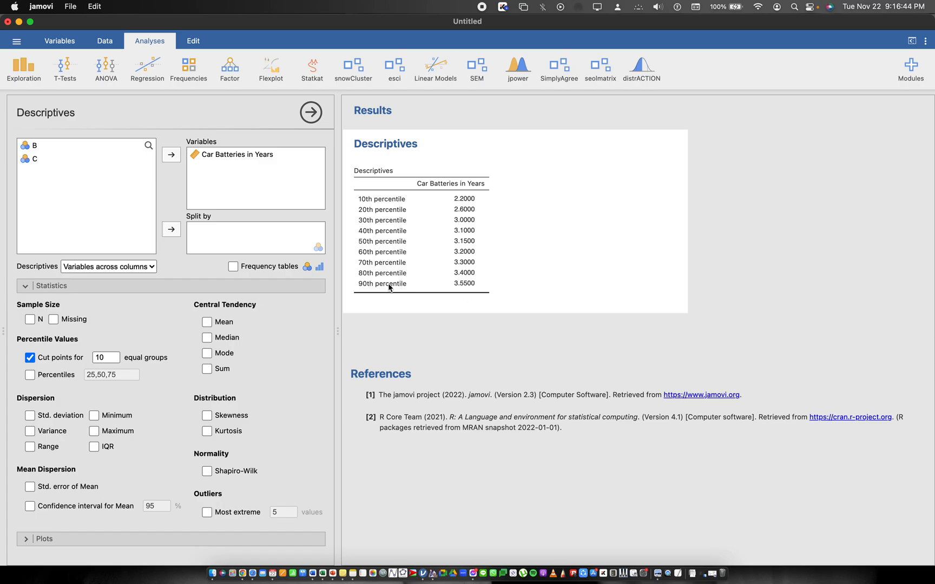
mouse_move(225, 332)
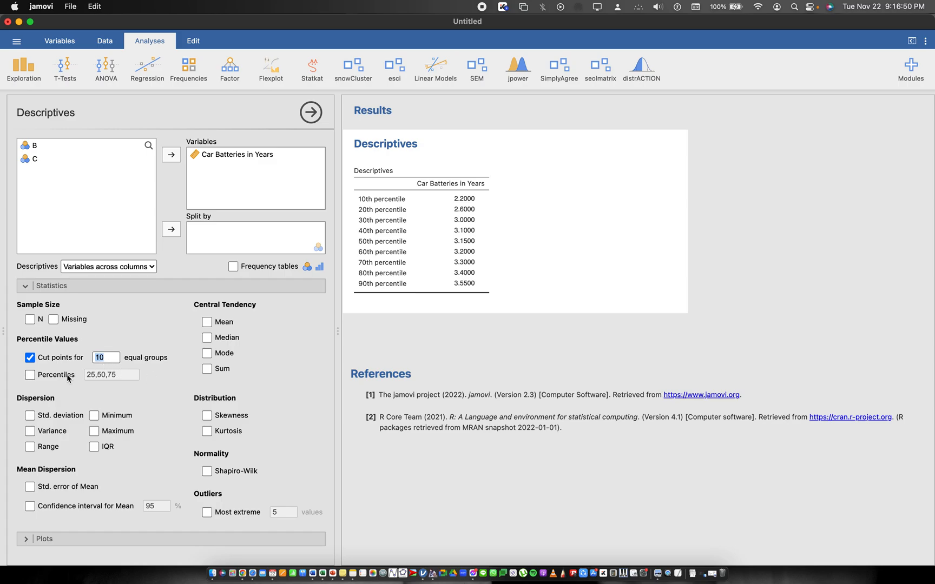
type("100")
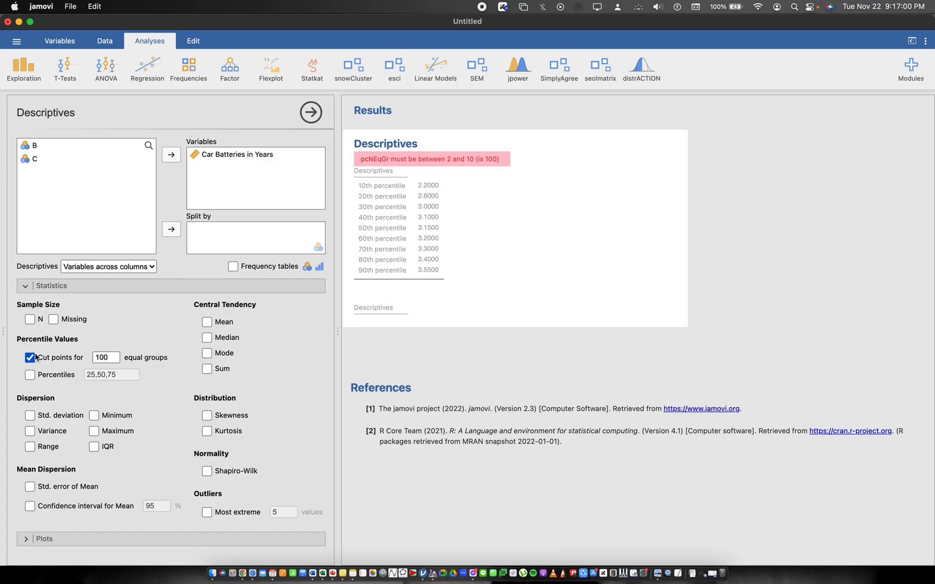
Step: Replace equal-group cut points with the Percentiles option, starting the list with 25
left_click(30, 374)
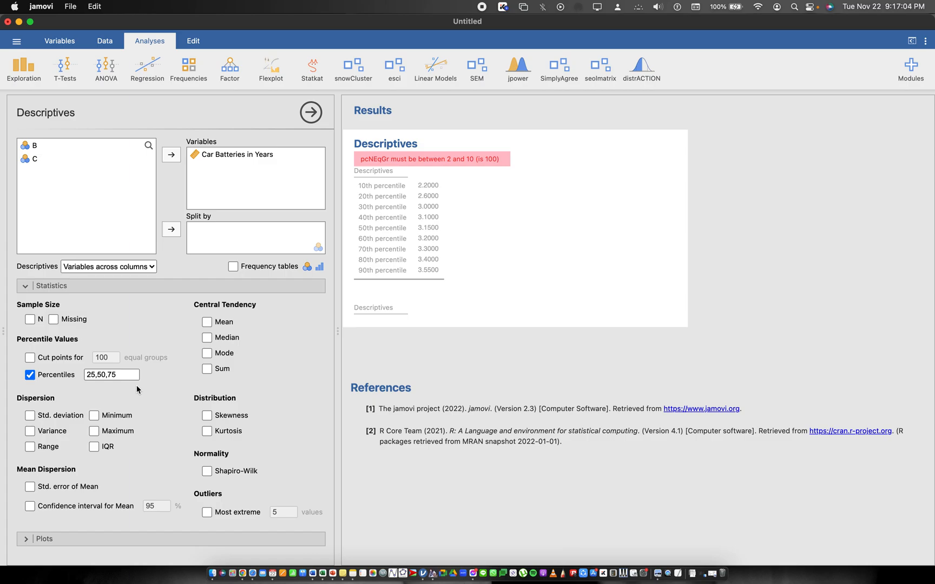
mouse_move(148, 373)
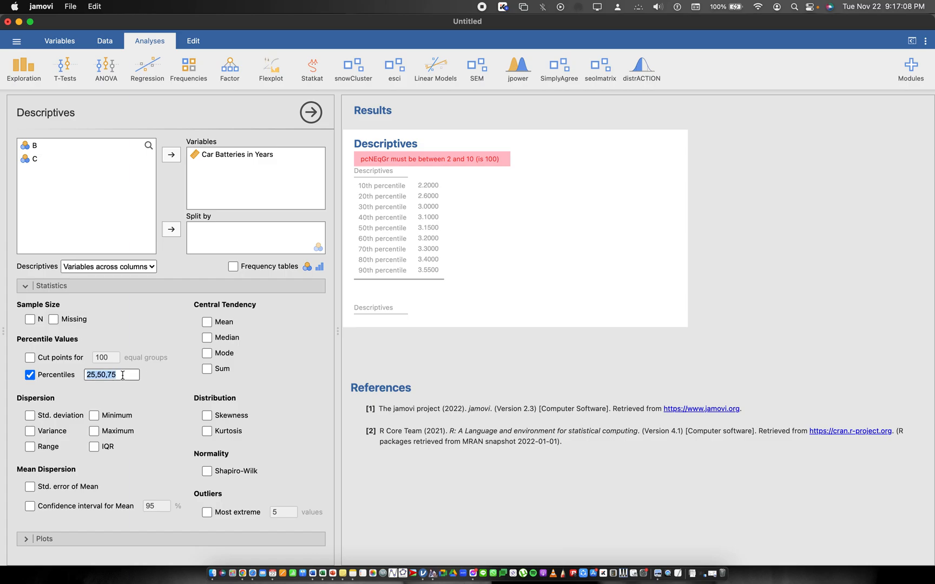
type("25")
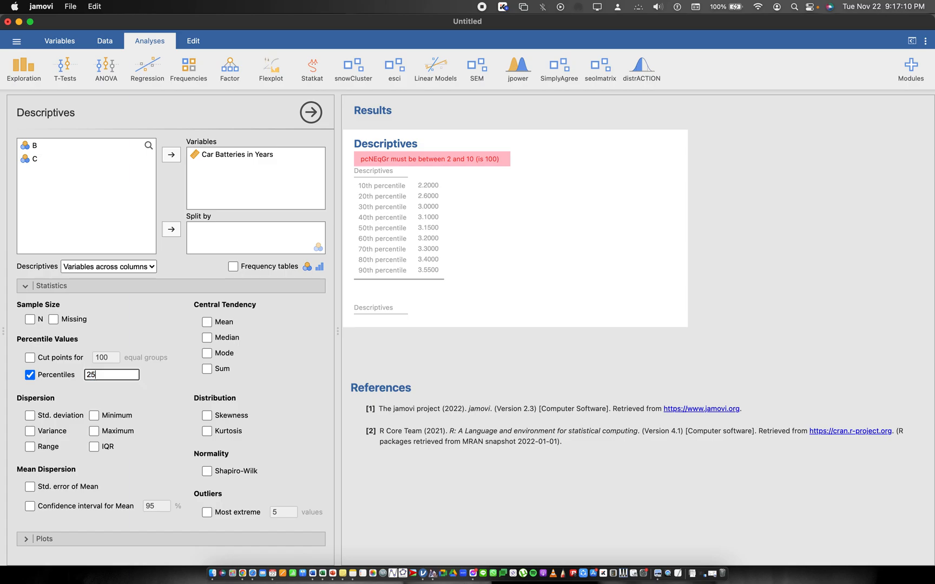
Step: Enter the percentile list 25,40,83
type(",")
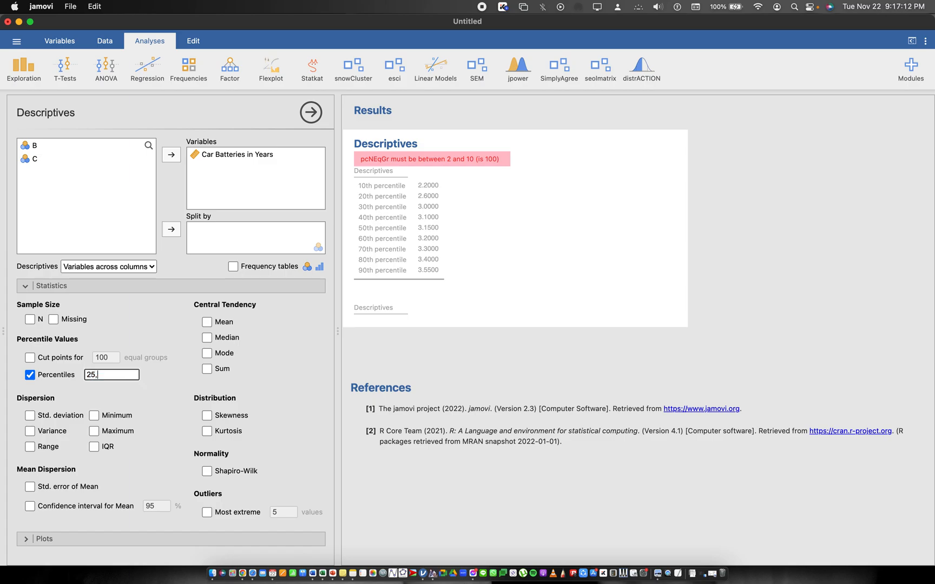
type("40,")
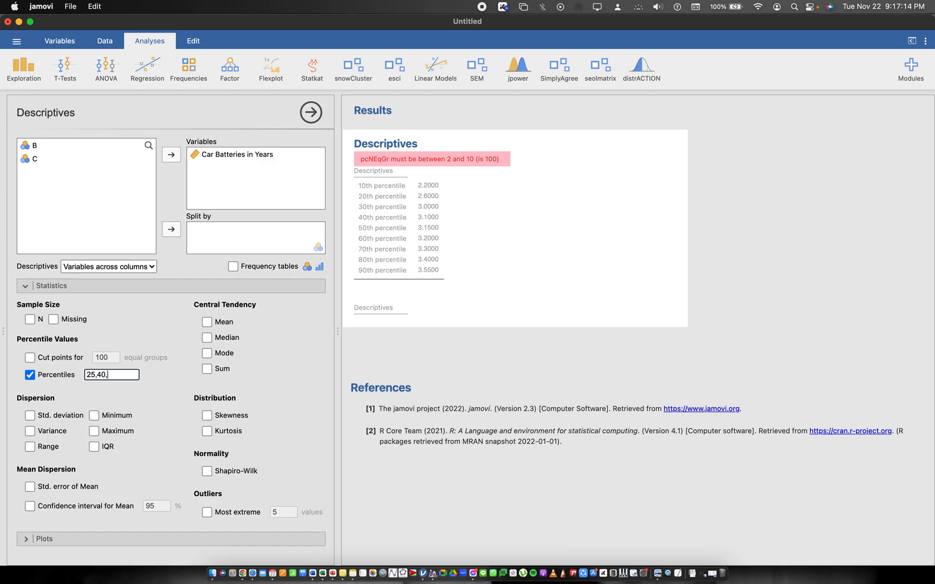
type("83")
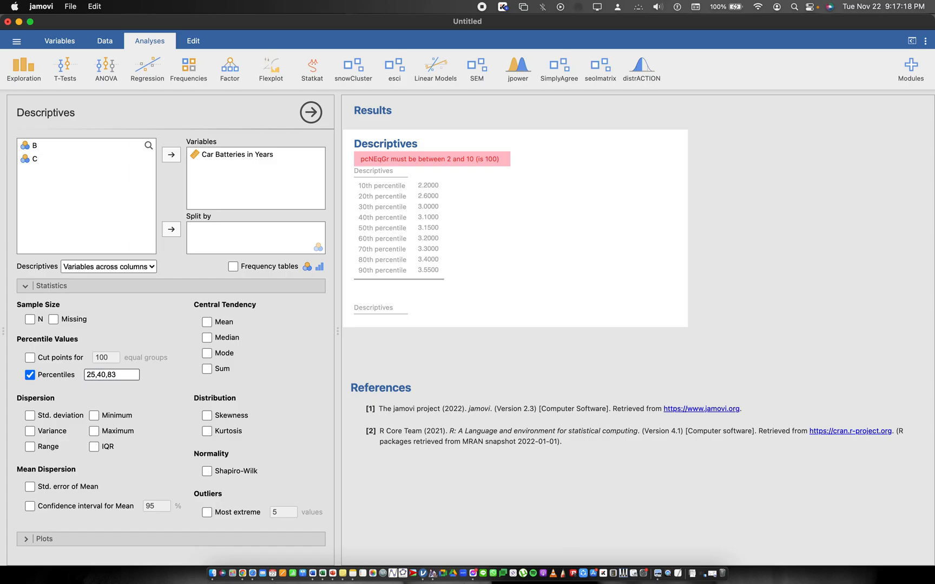
mouse_move(457, 188)
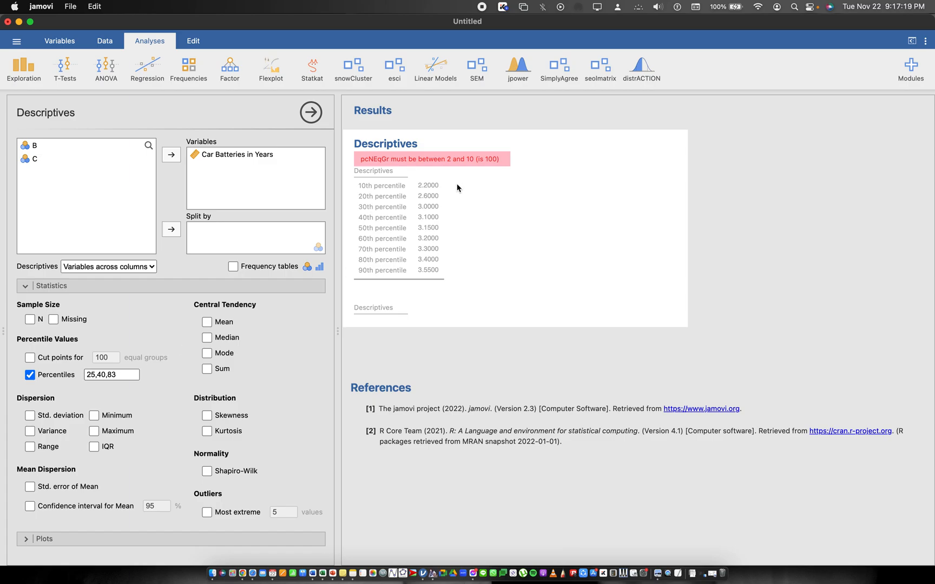
mouse_move(468, 217)
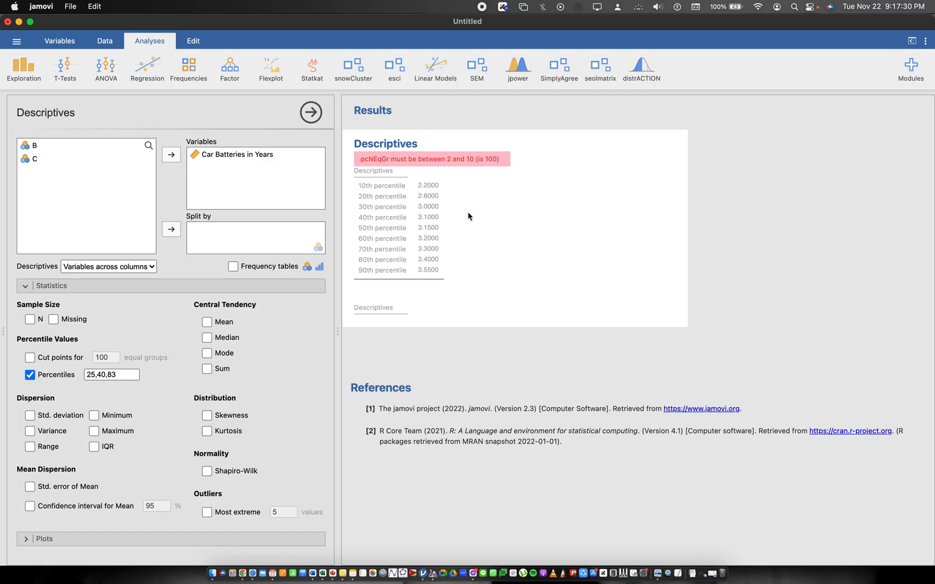
mouse_move(483, 244)
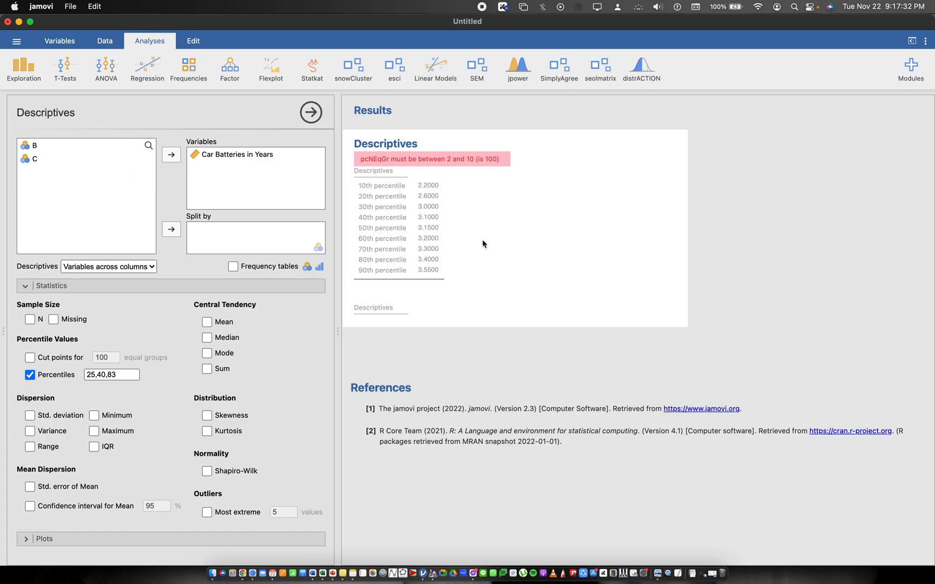
double_click(111, 375)
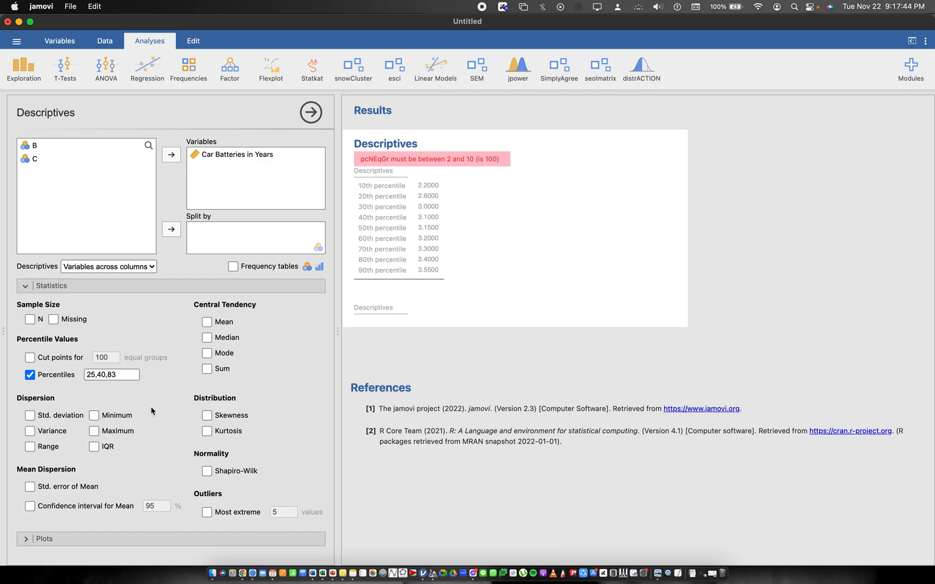
mouse_move(280, 143)
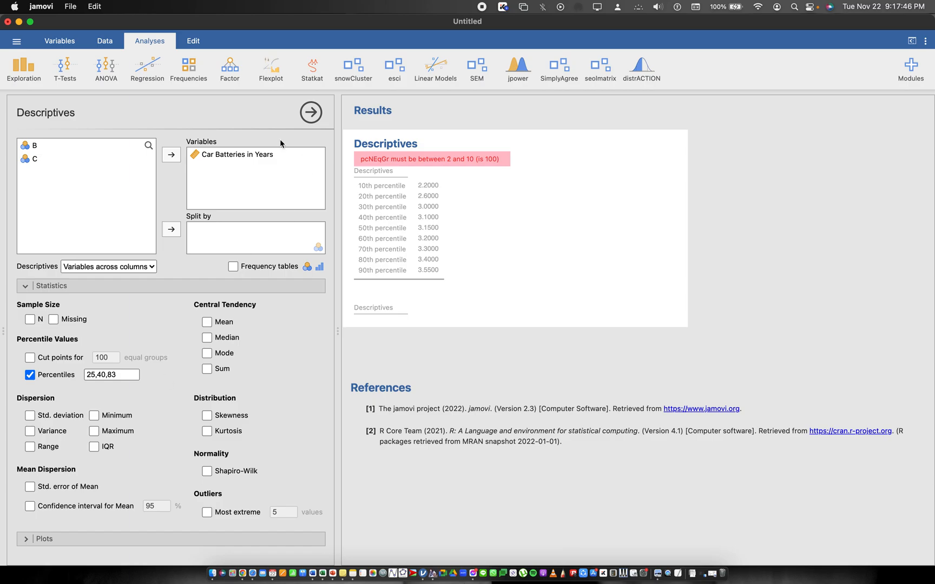
mouse_move(233, 159)
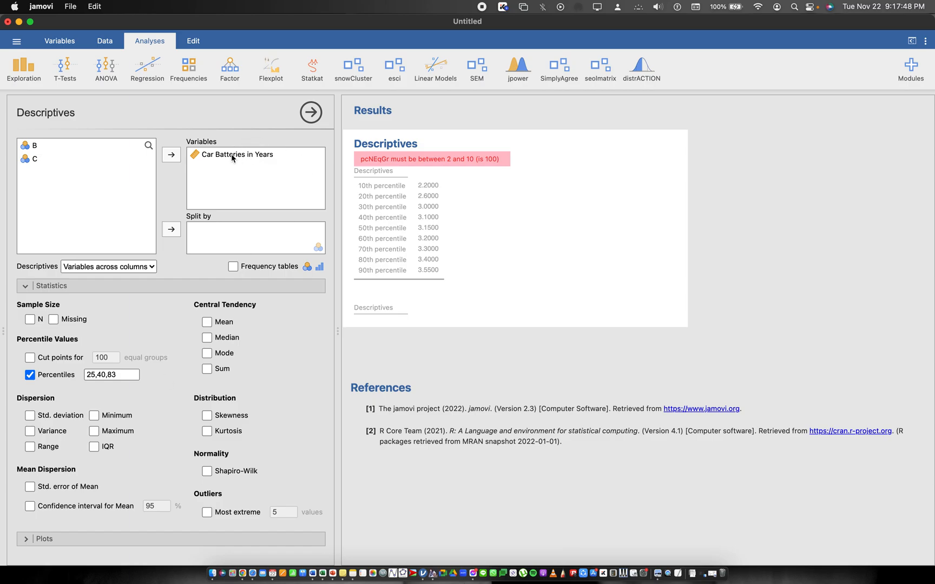
mouse_move(469, 194)
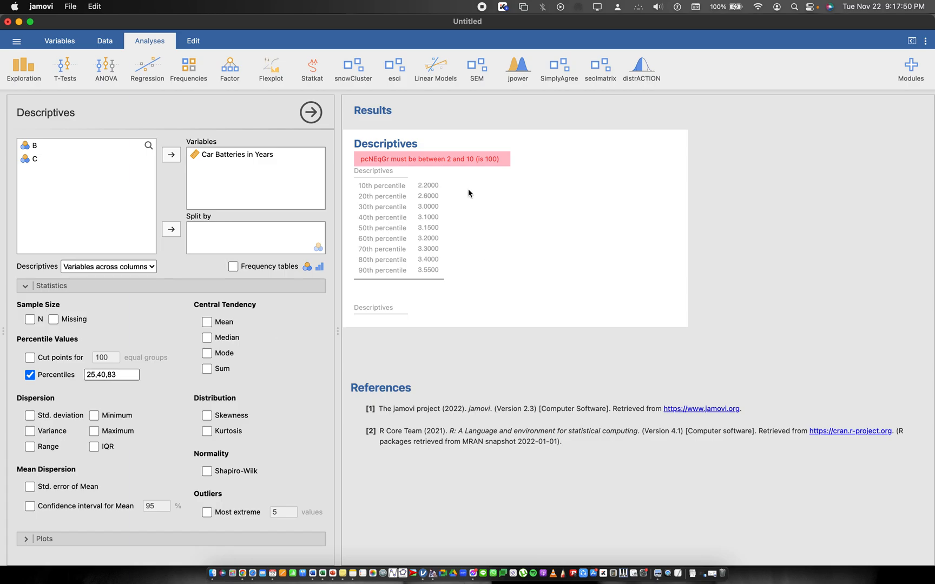
mouse_move(400, 233)
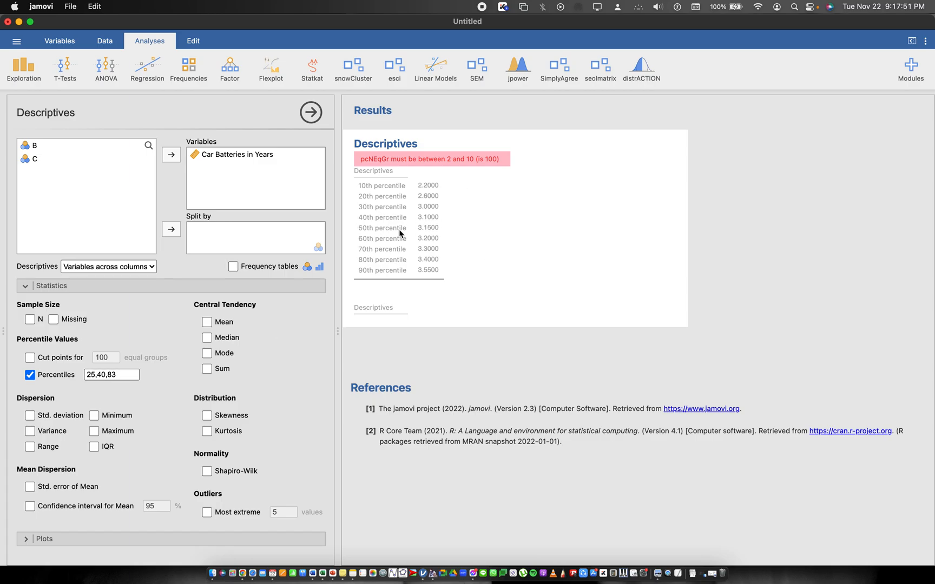
mouse_move(420, 227)
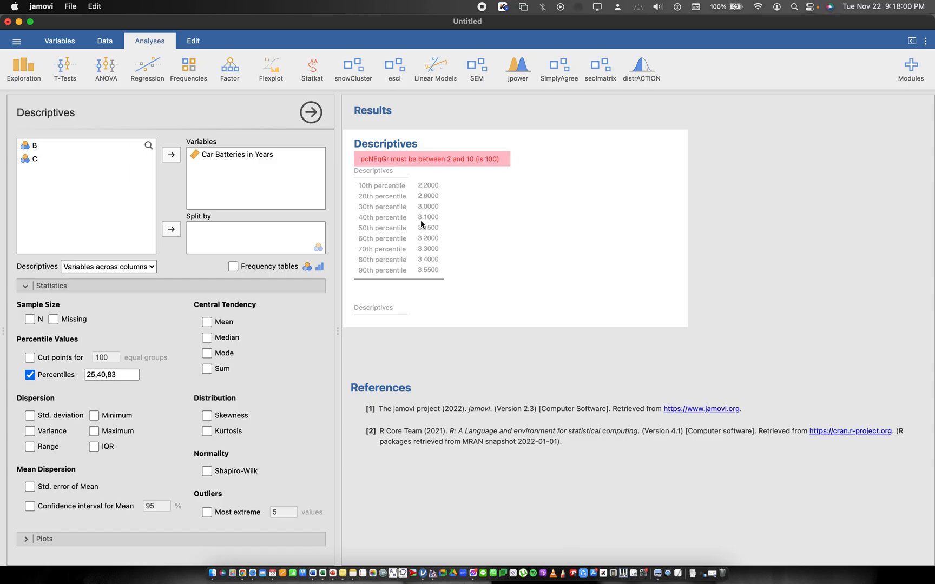
mouse_move(426, 229)
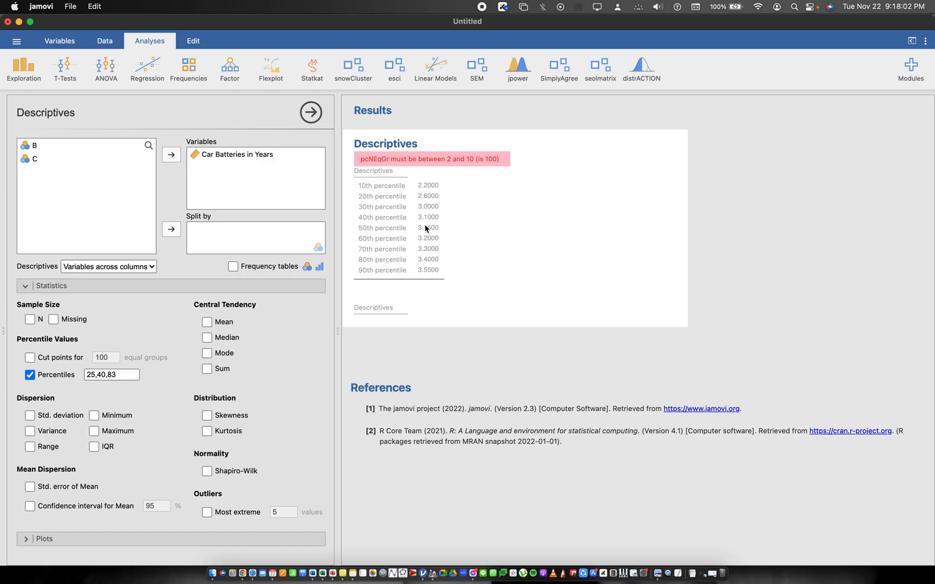
left_click(111, 375)
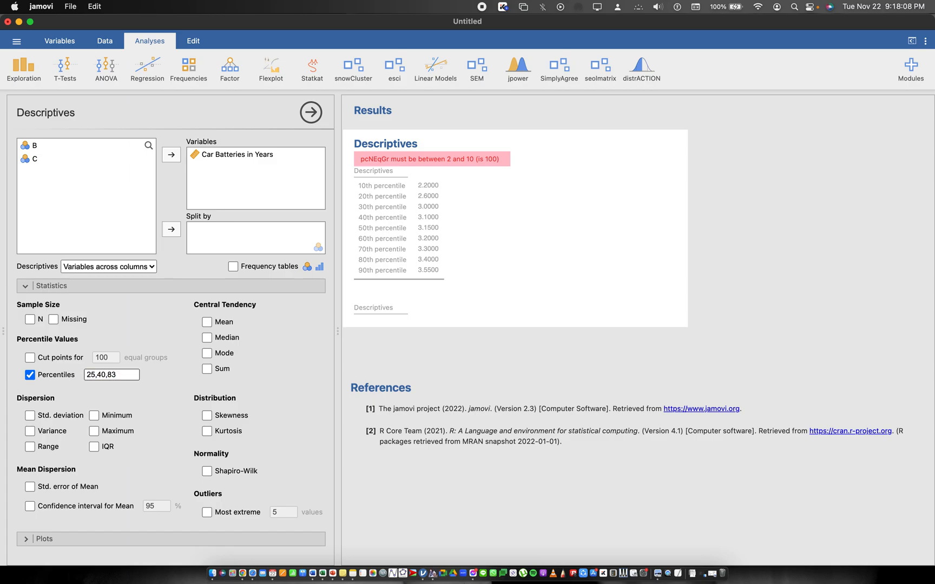
left_click(111, 374)
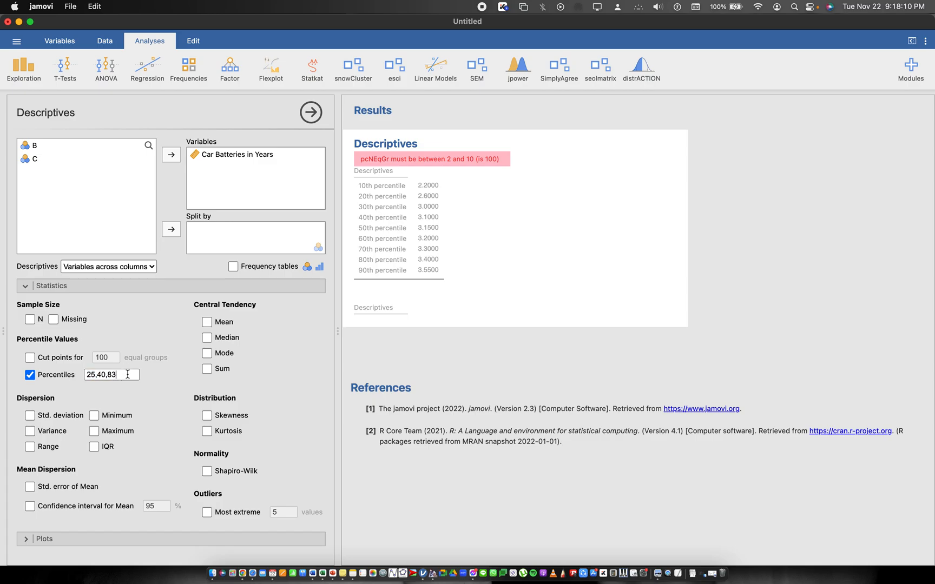
Step: Toggle Cut points for on and off to reset the group count and clear the error
left_click(29, 357)
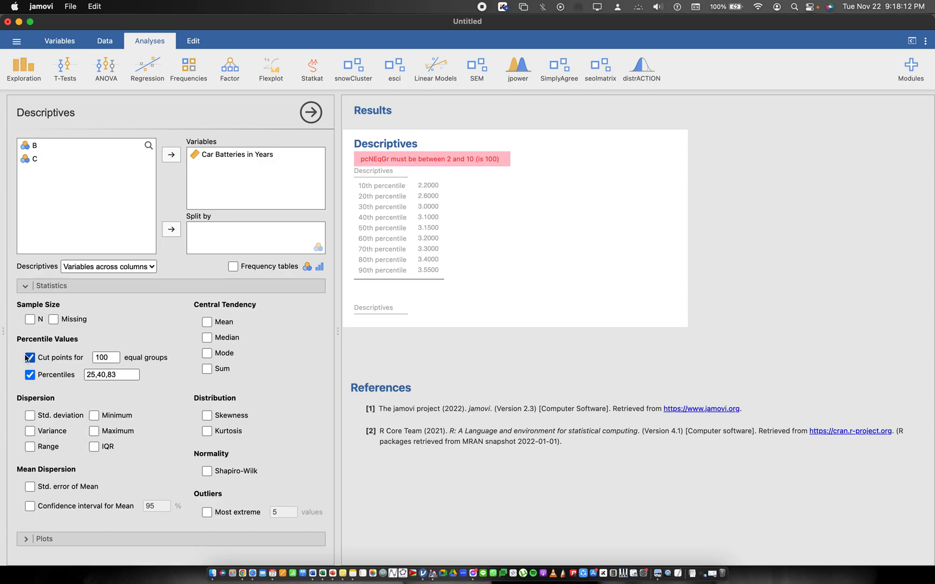
left_click(30, 357)
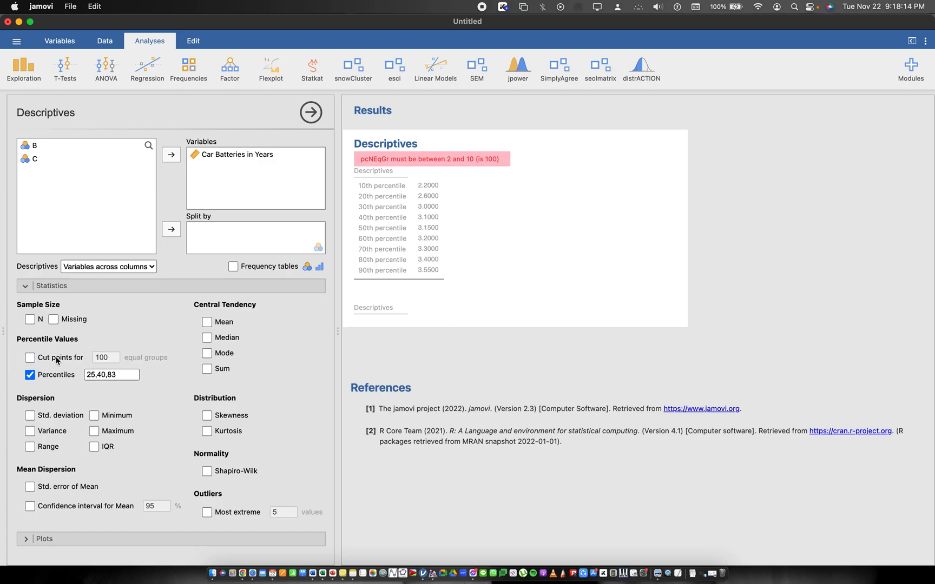
left_click(30, 357)
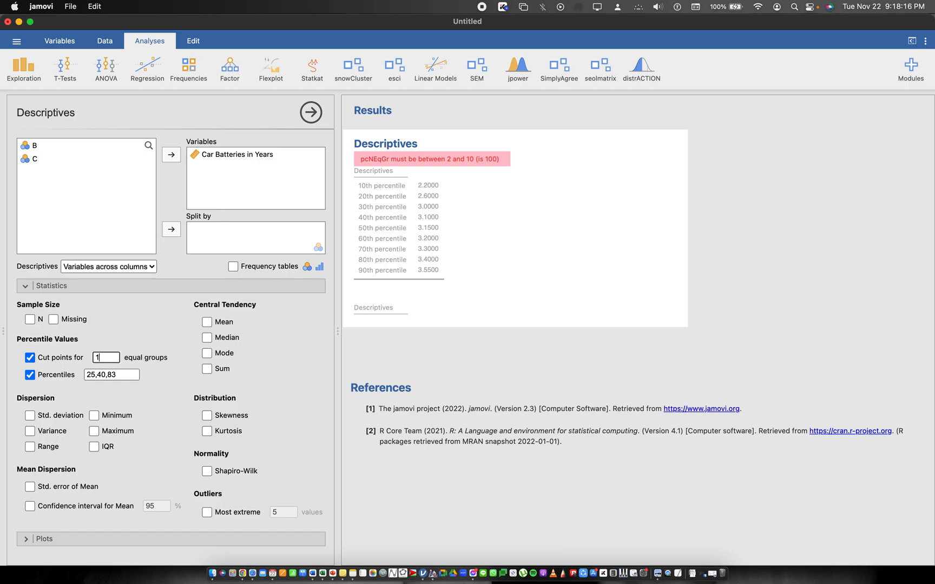
left_click(30, 357)
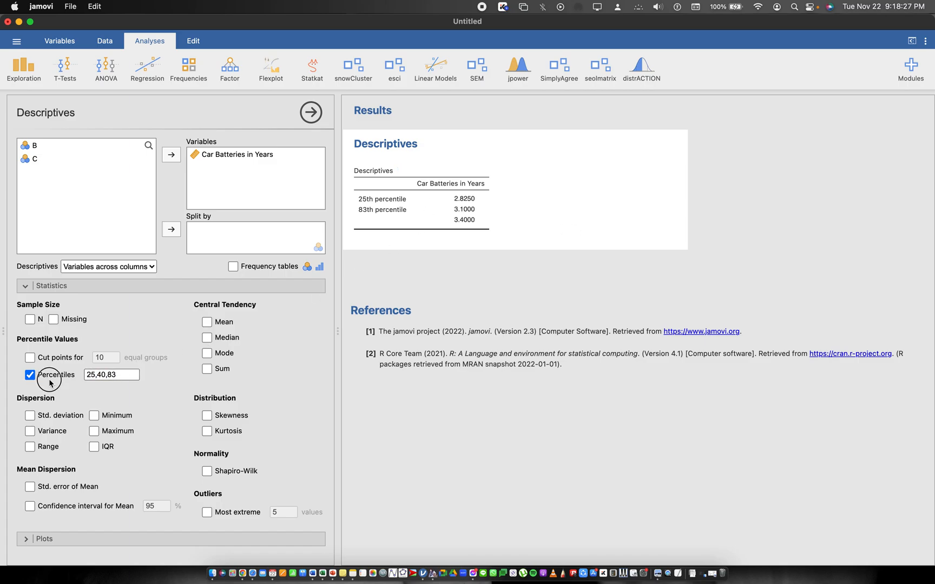
Step: Re-toggle Percentiles to show the 25th, 40th, 83rd percentiles: 2.8250, 3.1000, 3.4000
left_click(31, 375)
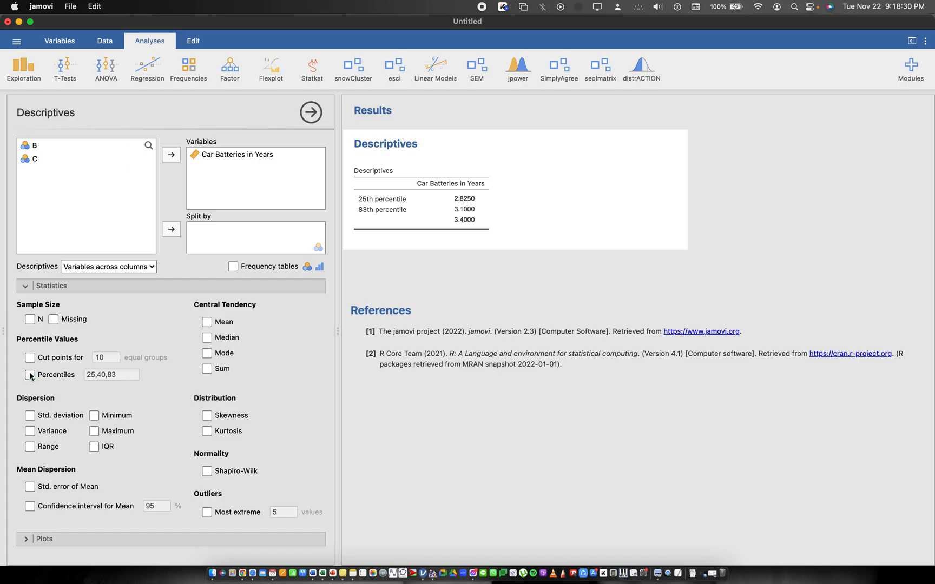
left_click(30, 374)
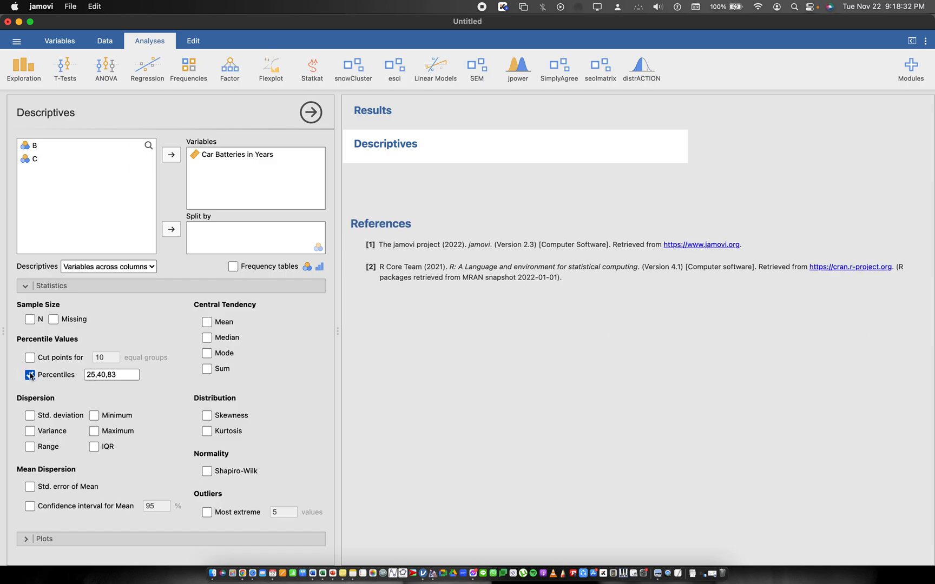
left_click(30, 374)
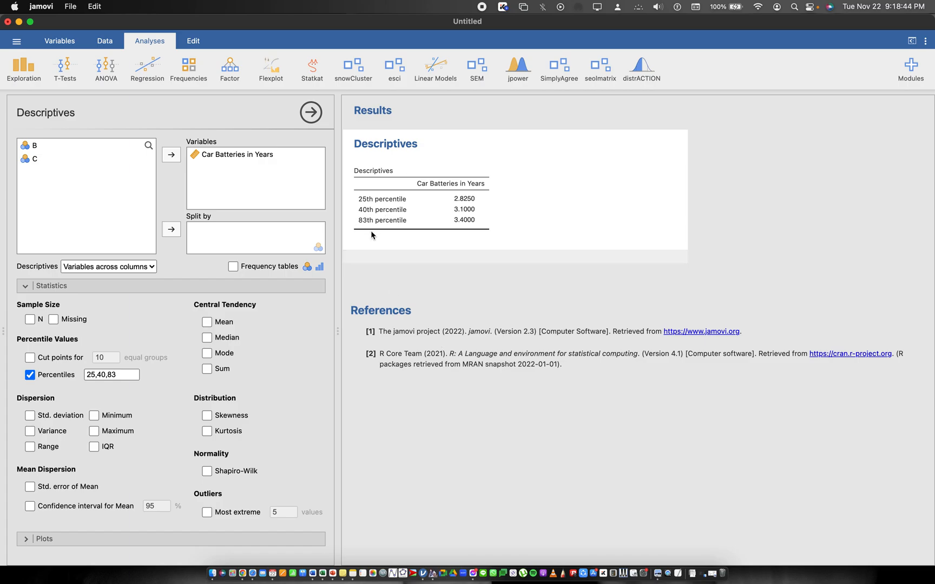
mouse_move(370, 226)
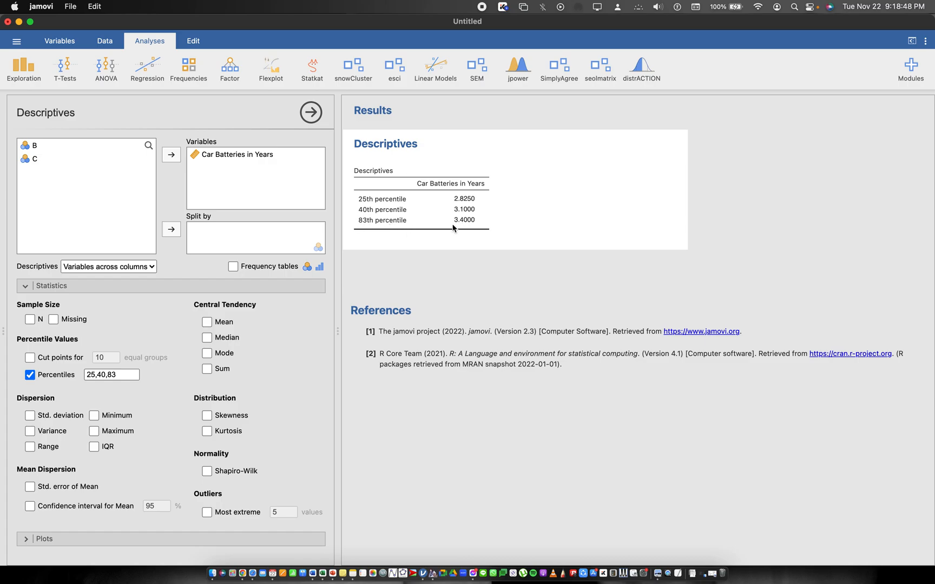
mouse_move(387, 232)
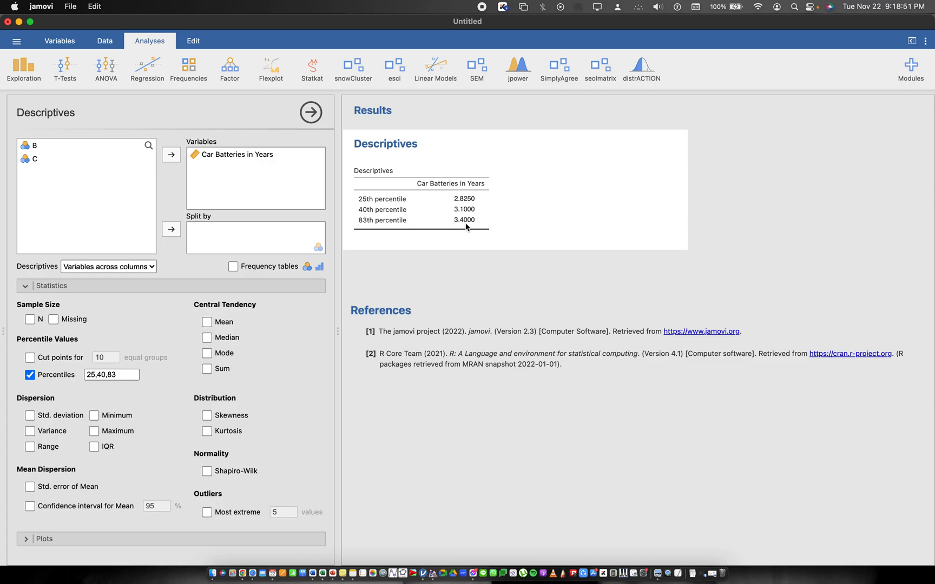
mouse_move(467, 228)
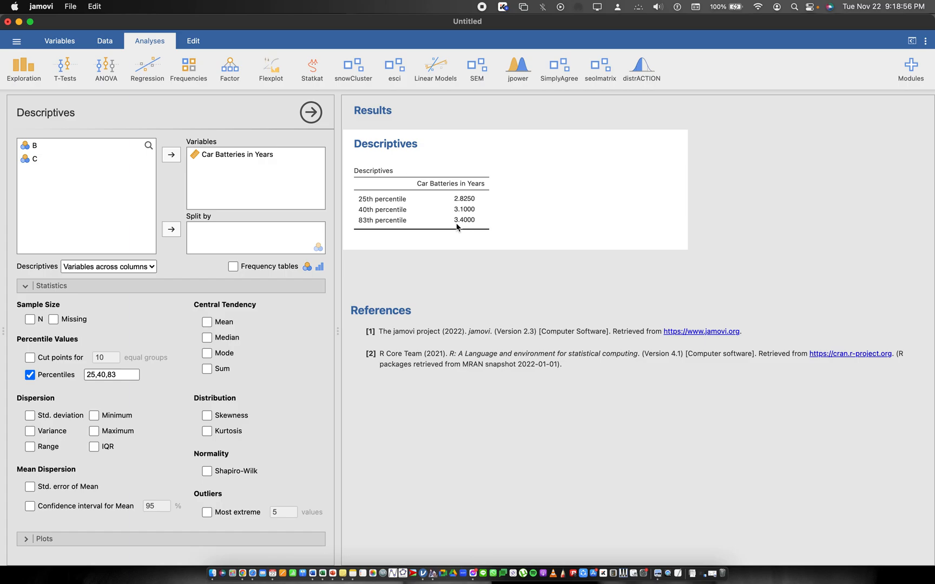
mouse_move(521, 315)
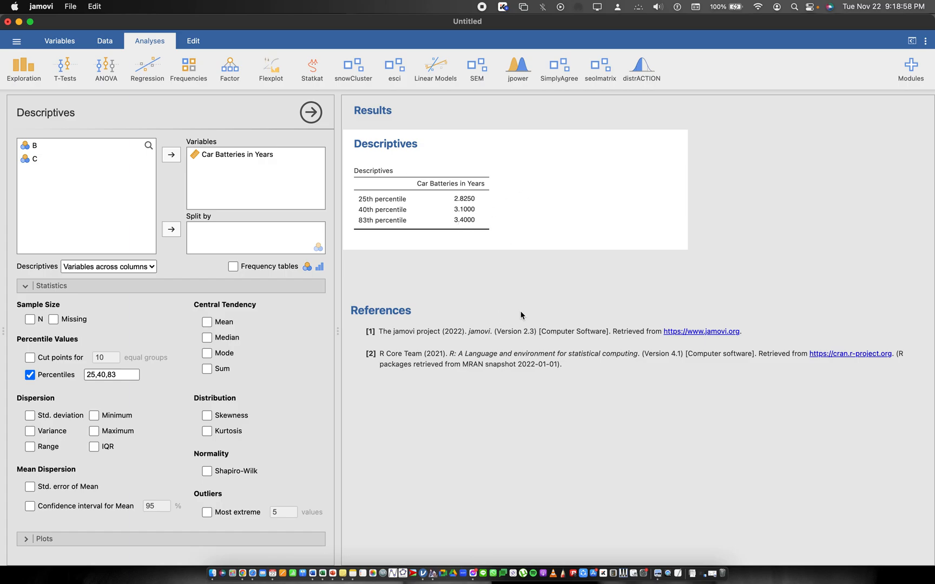
mouse_move(543, 280)
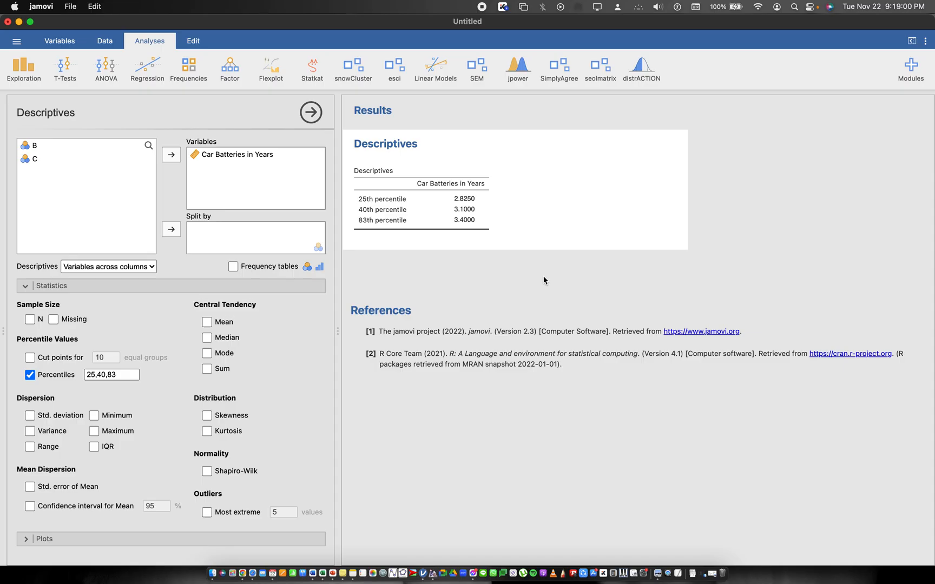